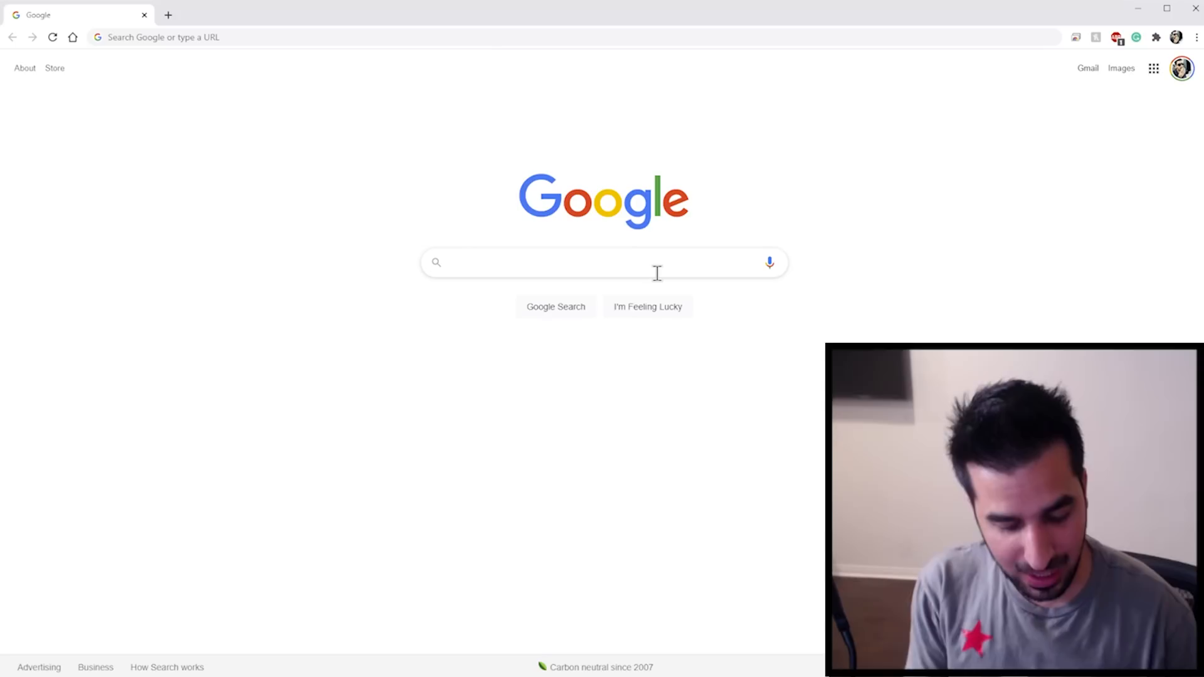
# - Type 'nicehash' into the Google search box
pyautogui.write('nice')
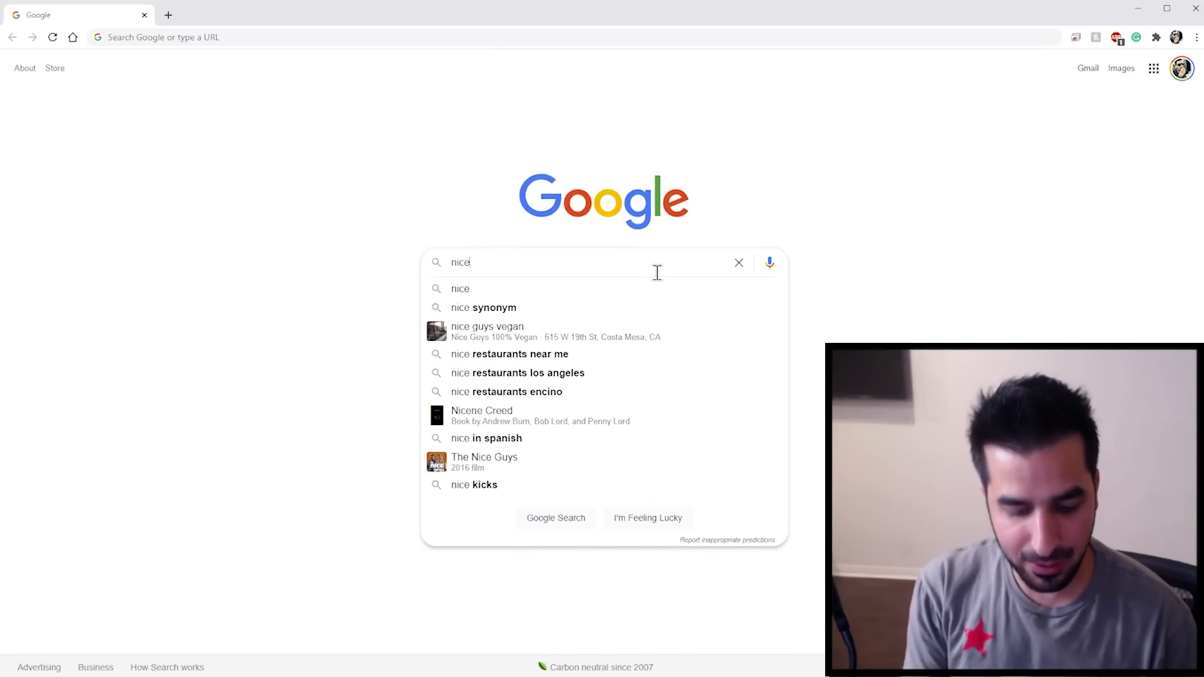
pyautogui.write('hash')
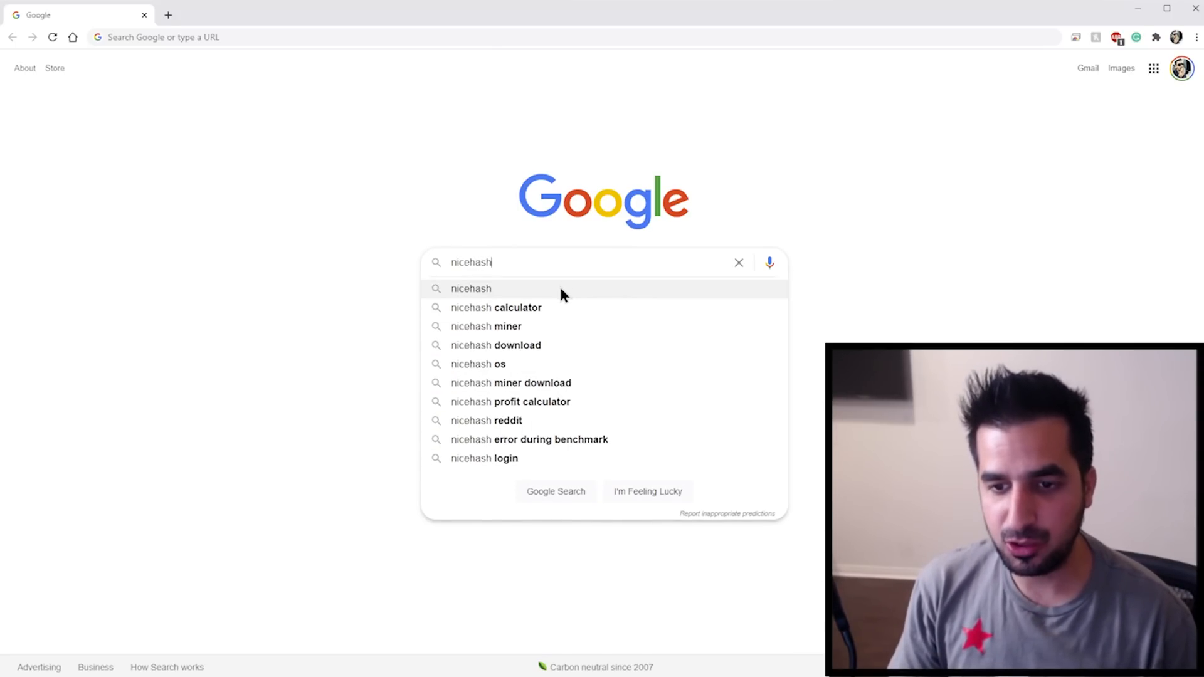
# - Open the nicehash result and scroll the homepage toward the NiceHash Miner mining page
pyautogui.click(471, 288)
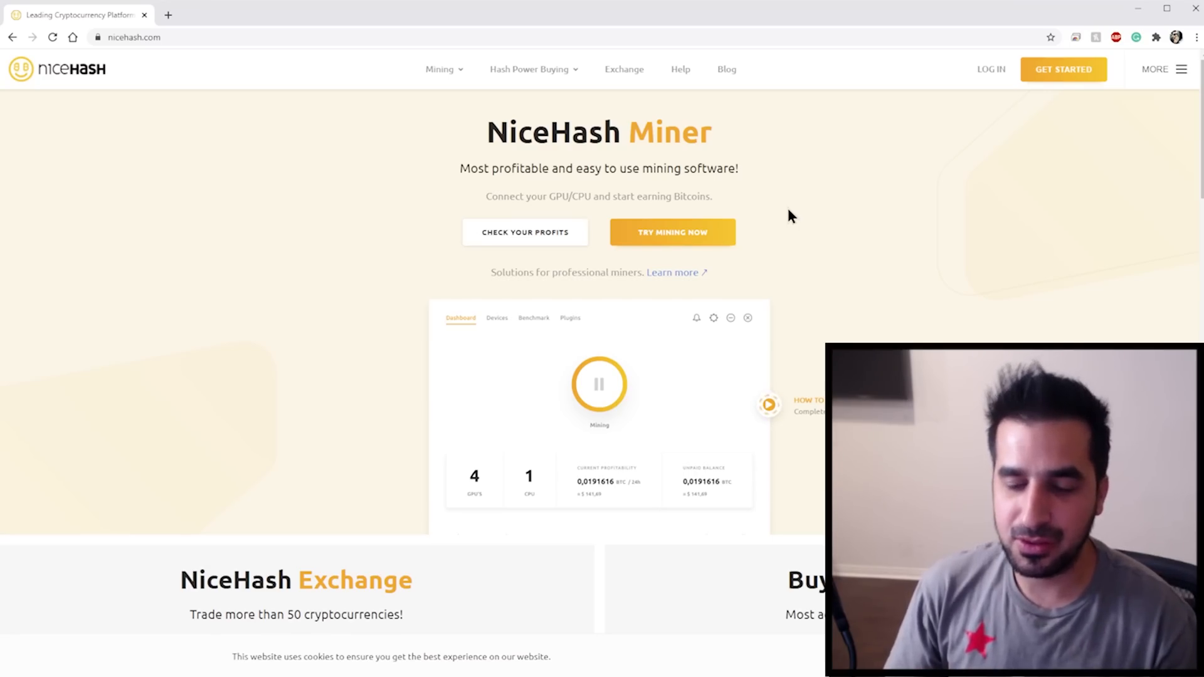
pyautogui.moveTo(766, 116)
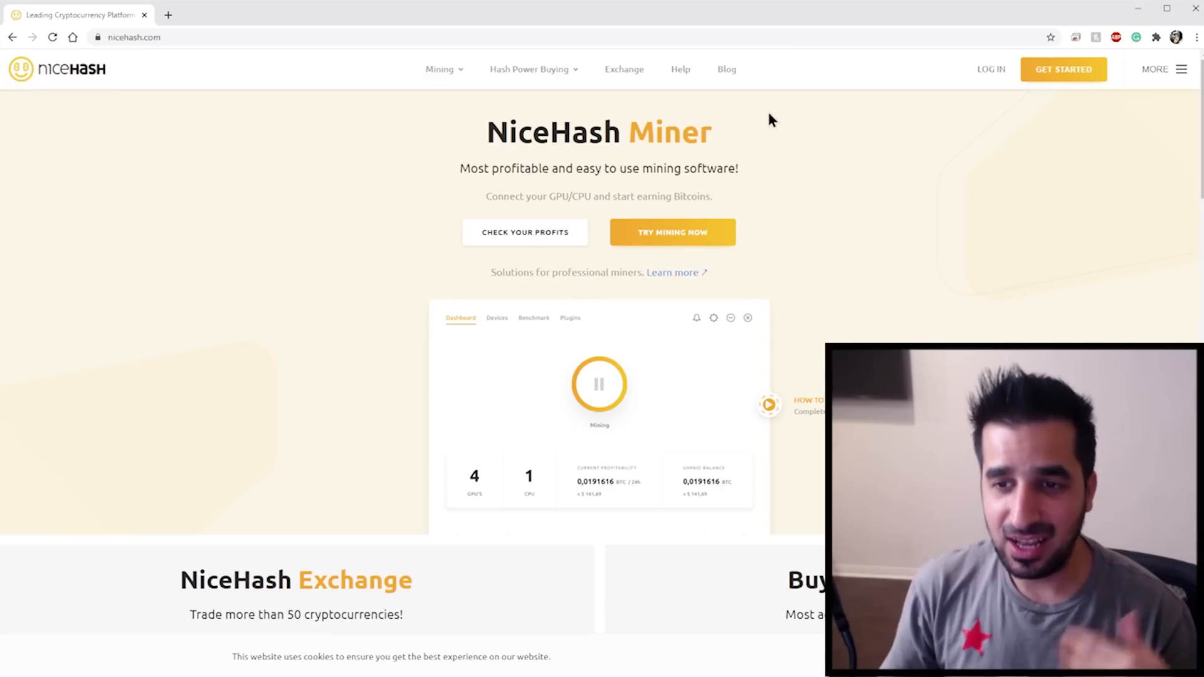
pyautogui.moveTo(1064, 69)
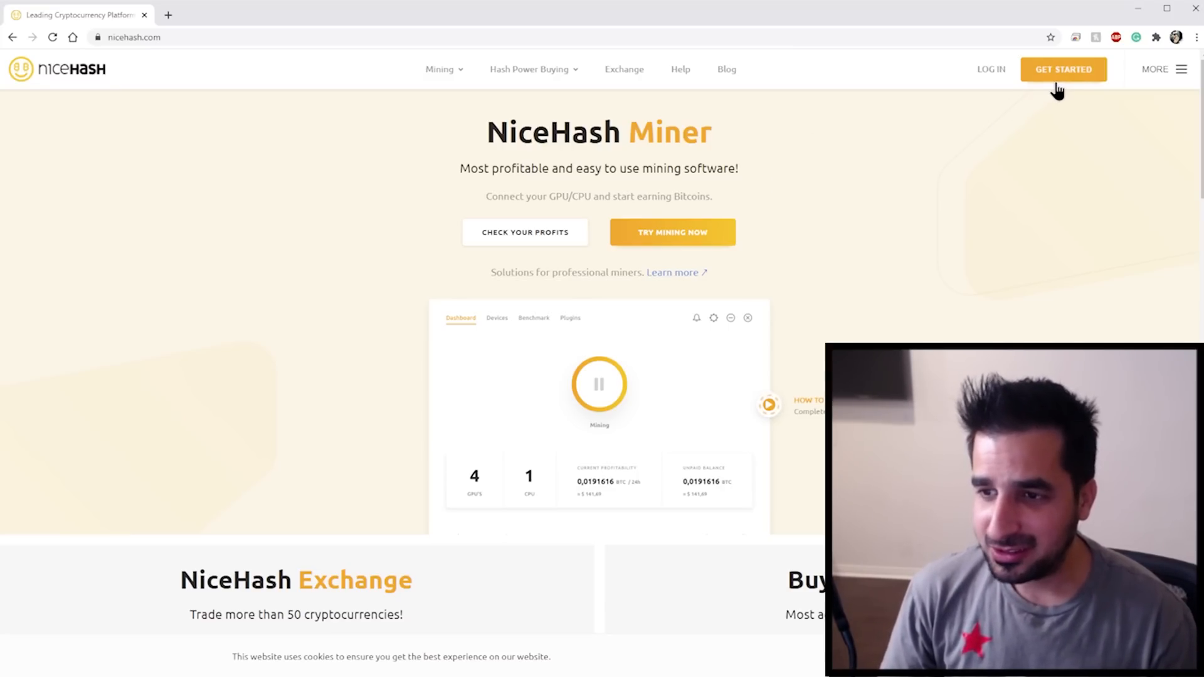
pyautogui.scroll(-3)
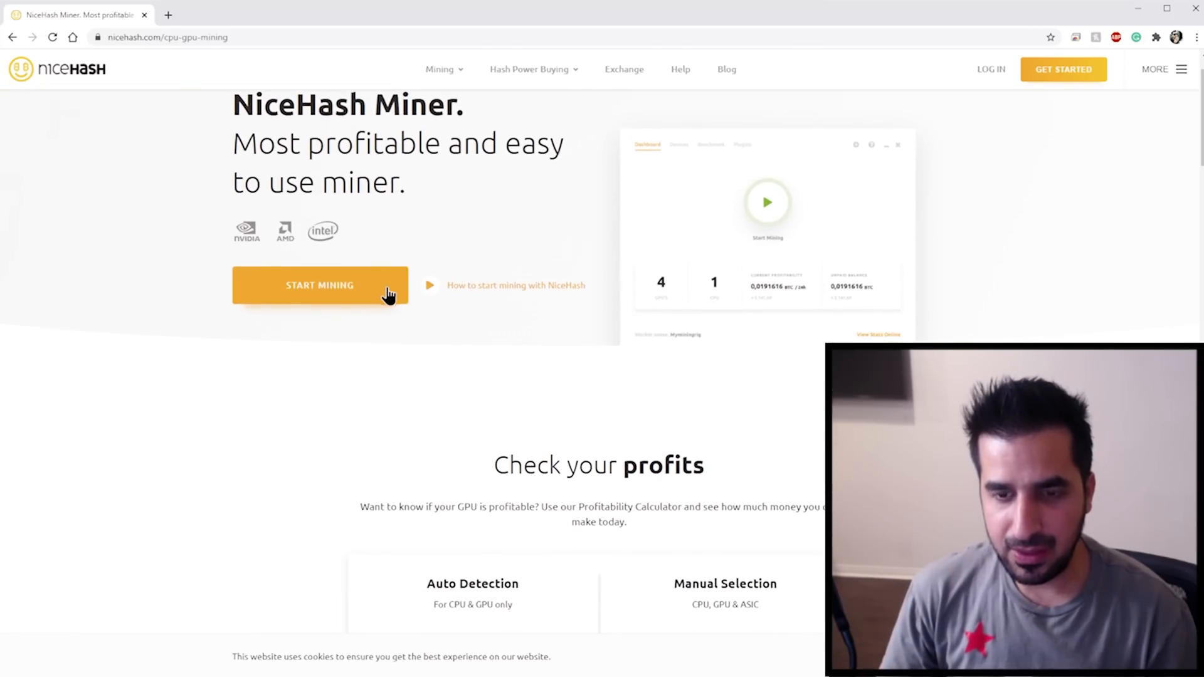
# - Choose Start Mining to reach the NiceHash account registration form
pyautogui.click(319, 285)
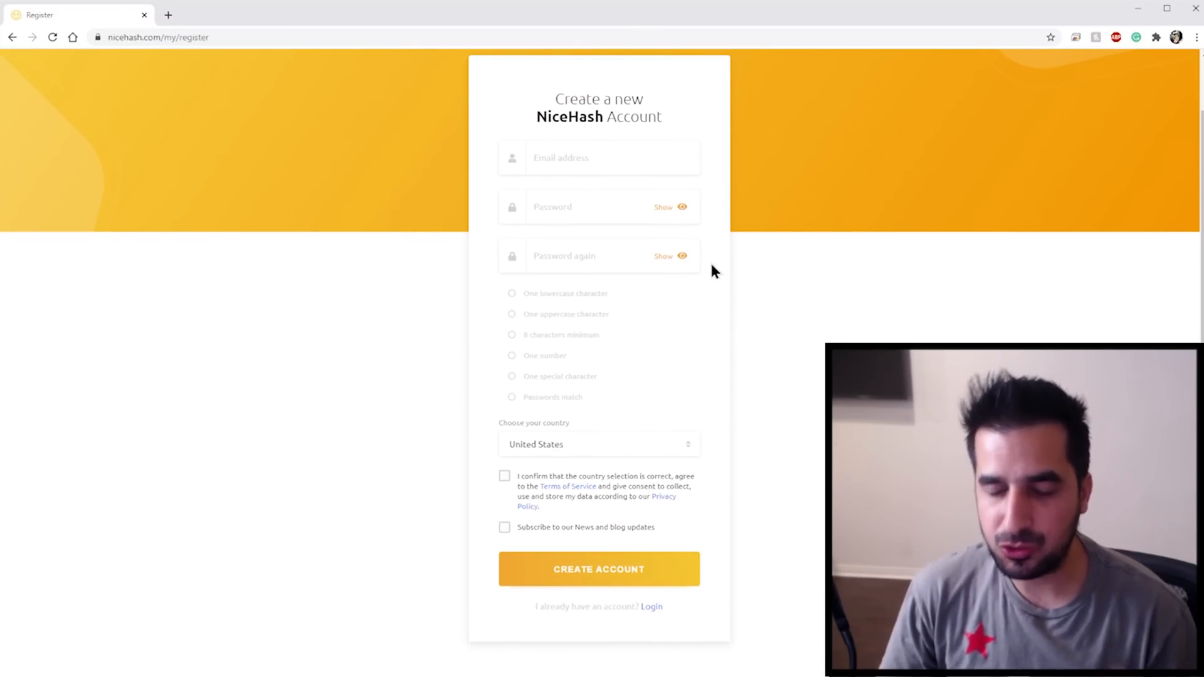
pyautogui.moveTo(709, 280)
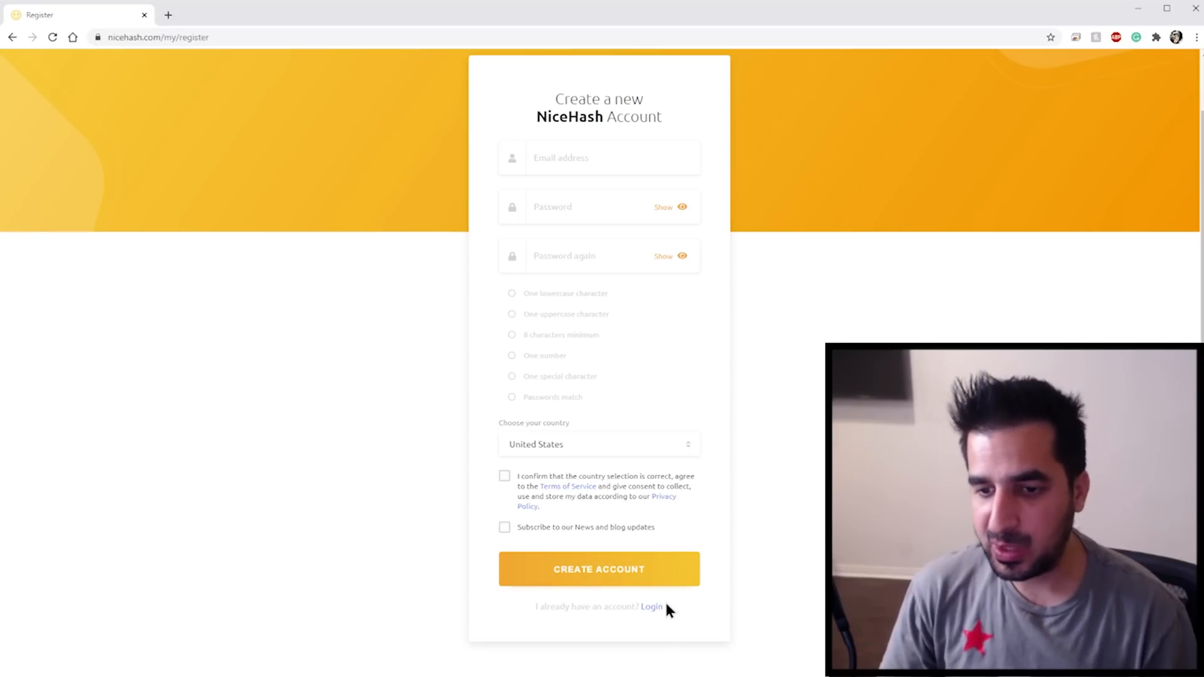
pyautogui.moveTo(615, 240)
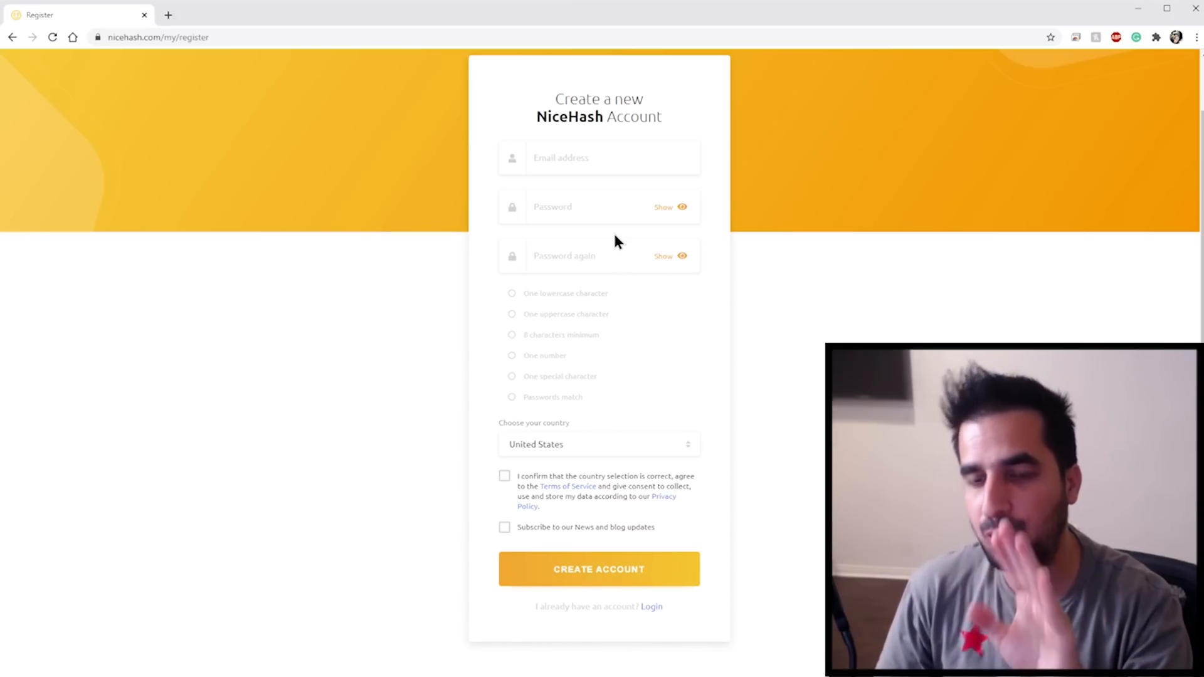
pyautogui.moveTo(606, 334)
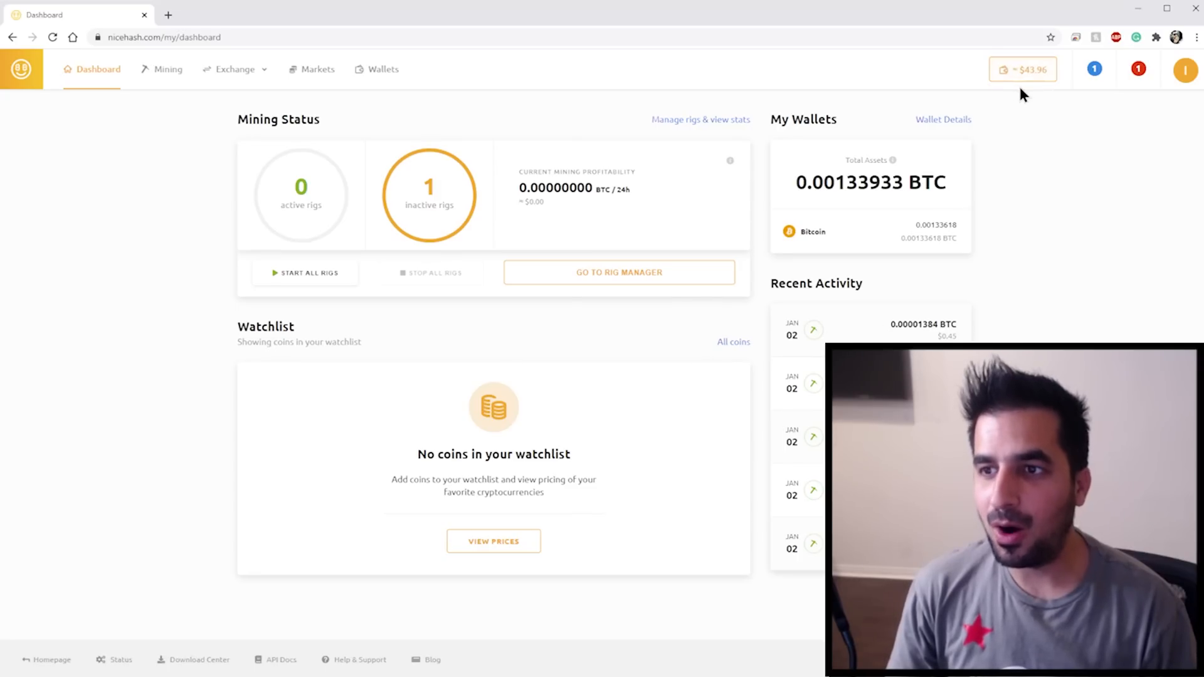
pyautogui.moveTo(1033, 85)
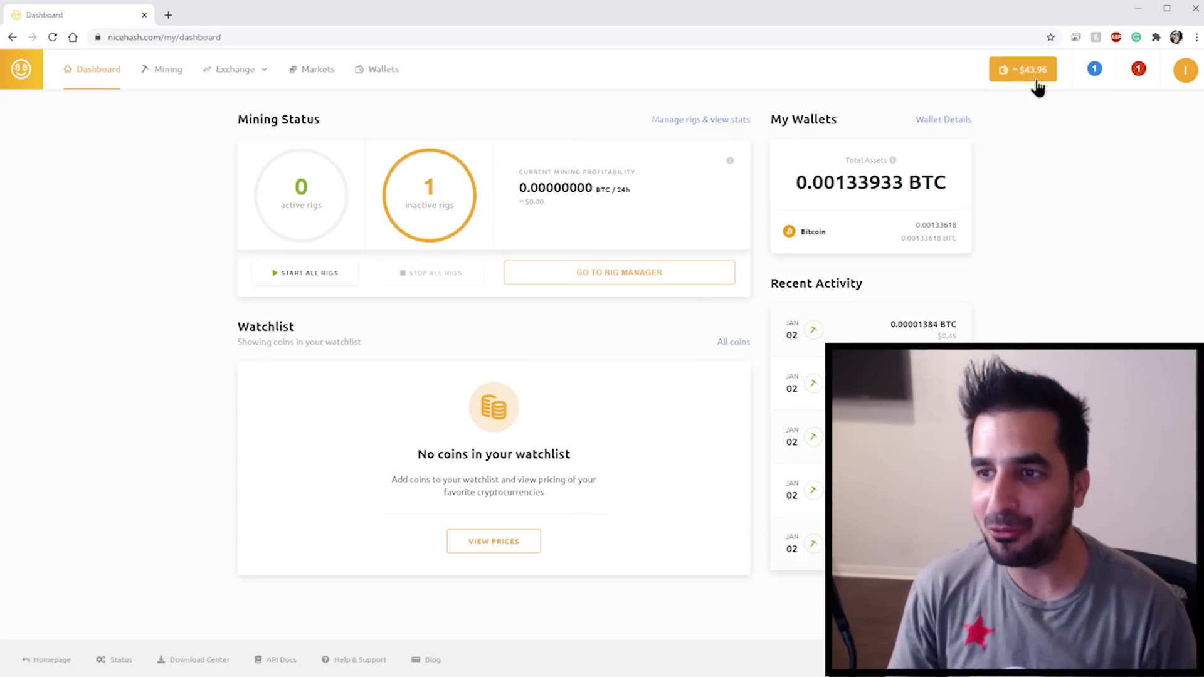
pyautogui.moveTo(1043, 52)
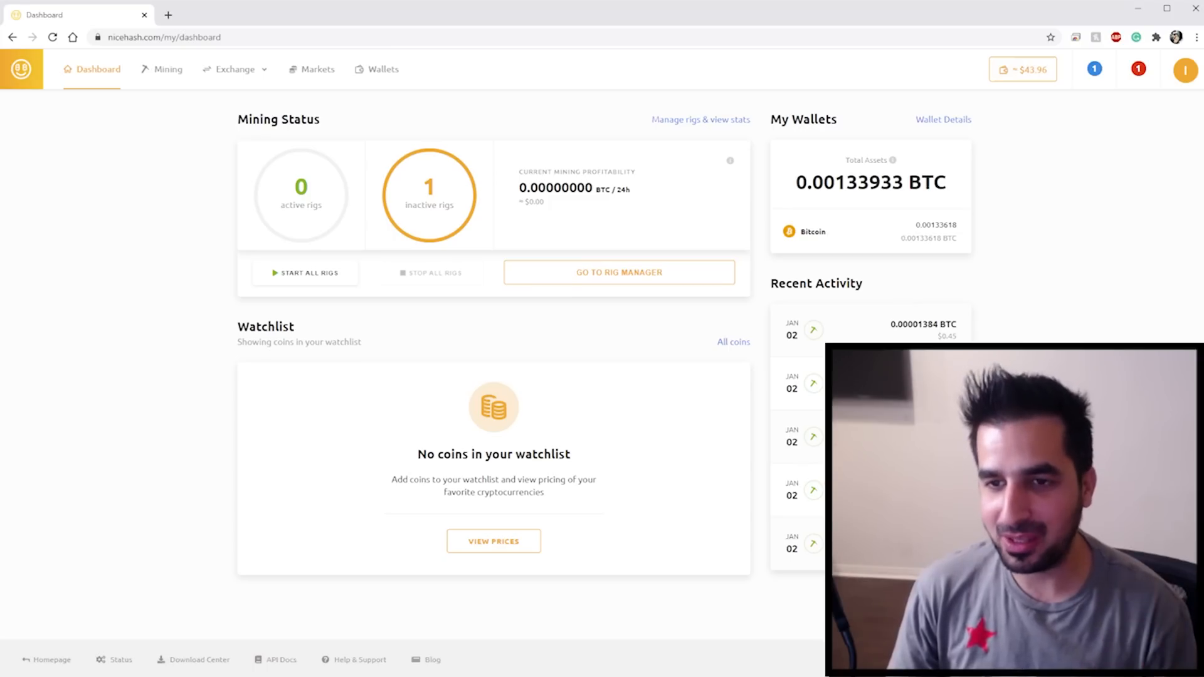
pyautogui.moveTo(1056, 260)
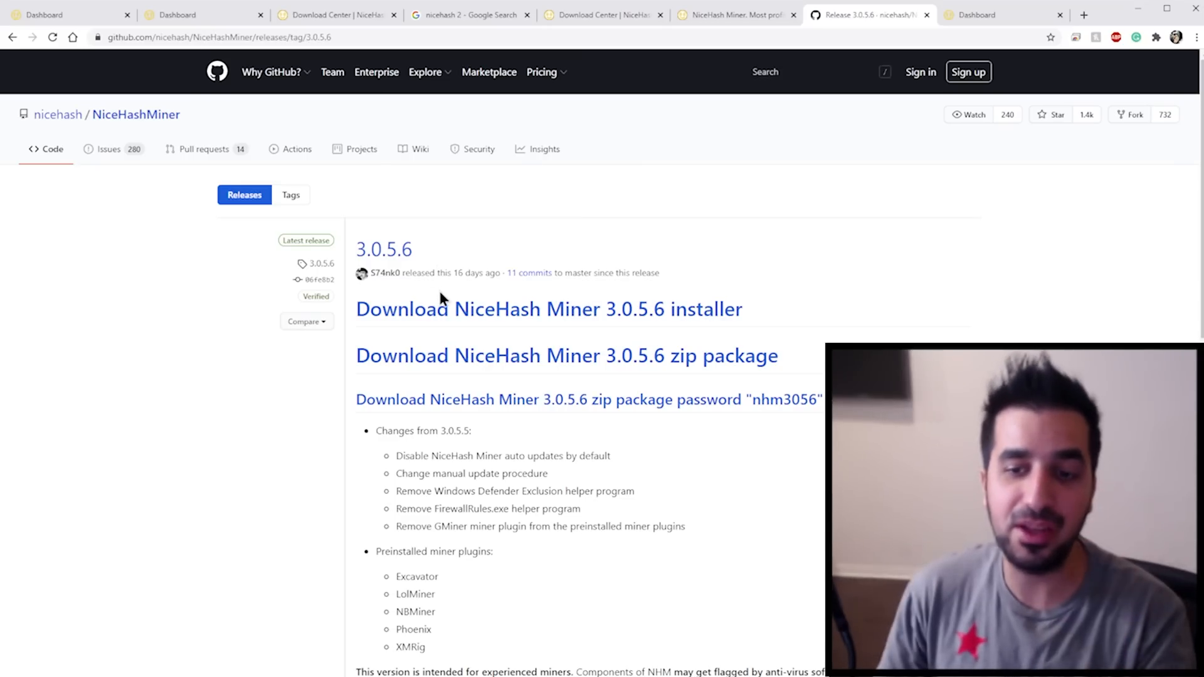
pyautogui.moveTo(457, 309)
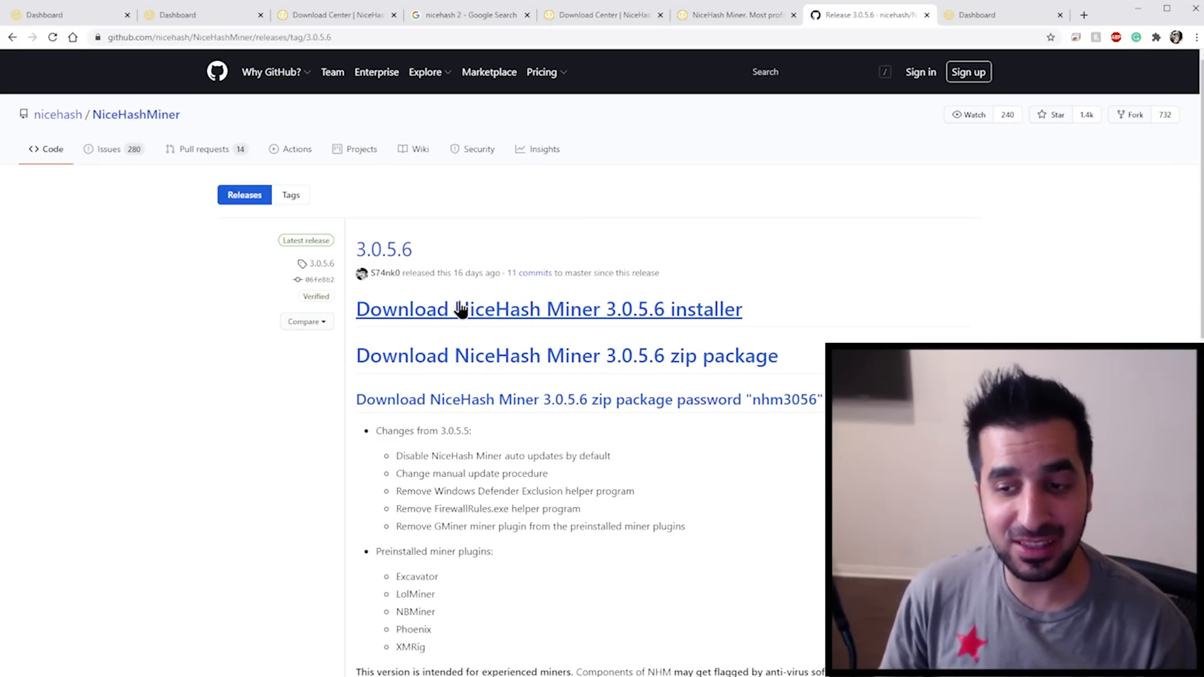
# - Download the NiceHash Miner 3.0.5.6 installer from the GitHub release page
pyautogui.click(549, 308)
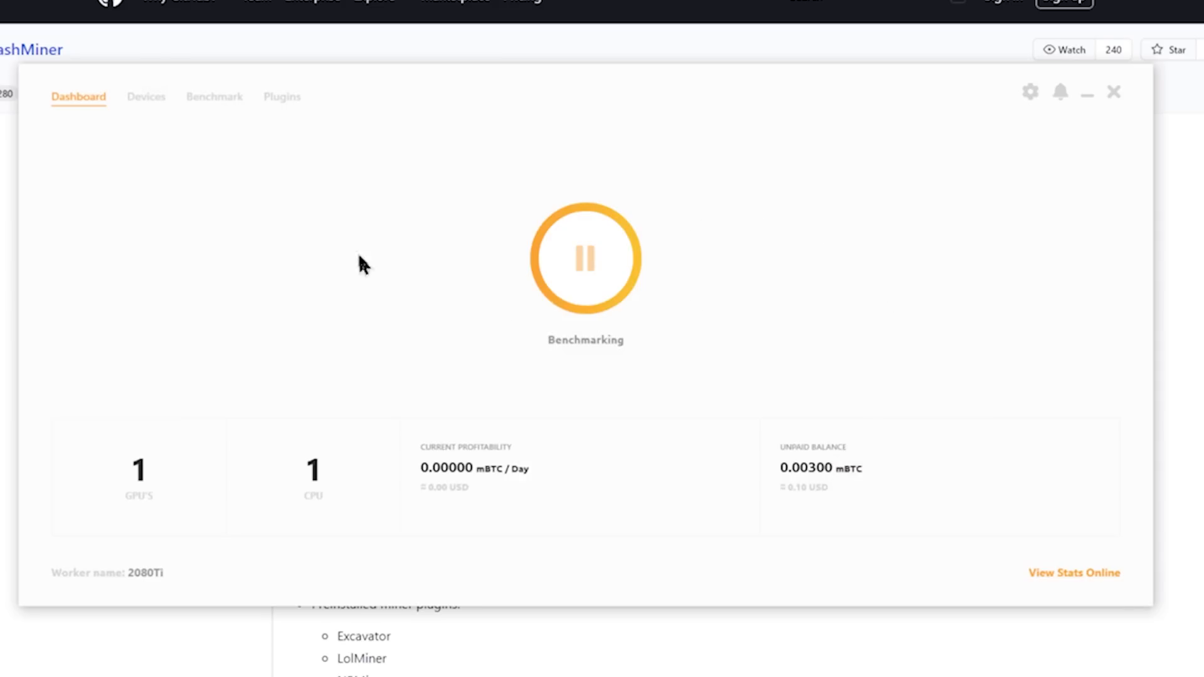
# - Check the devices list, then scroll the RTX 2080 Ti's algorithm benchmark results
pyautogui.click(146, 97)
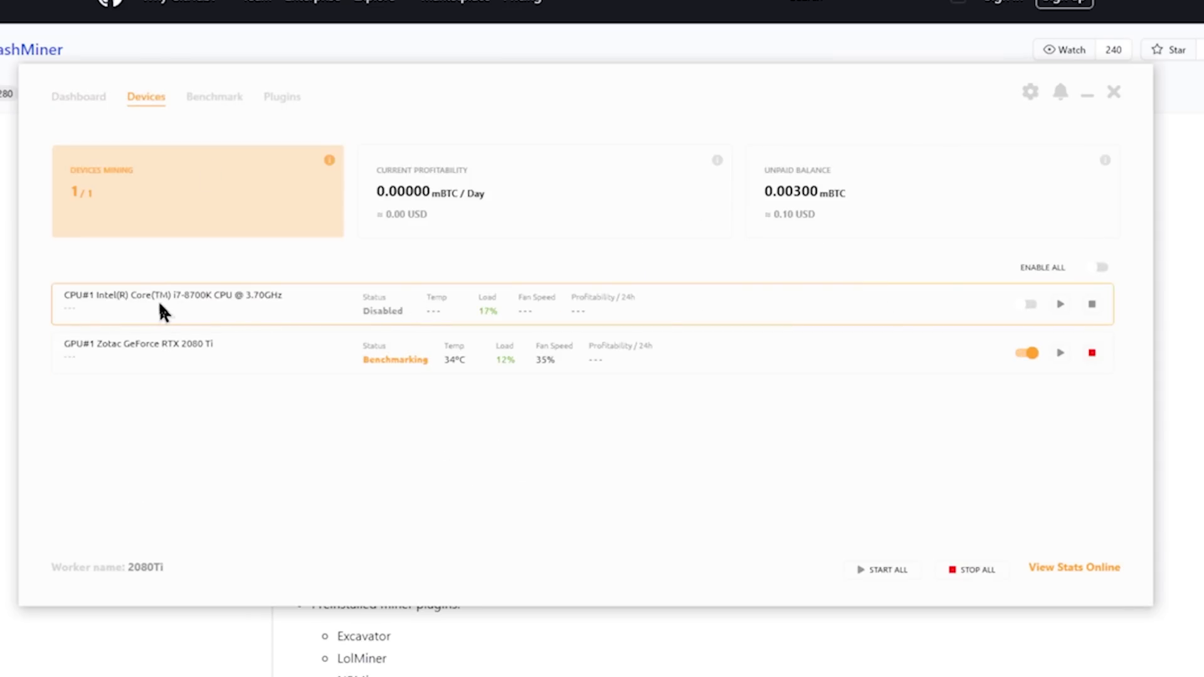
pyautogui.moveTo(185, 322)
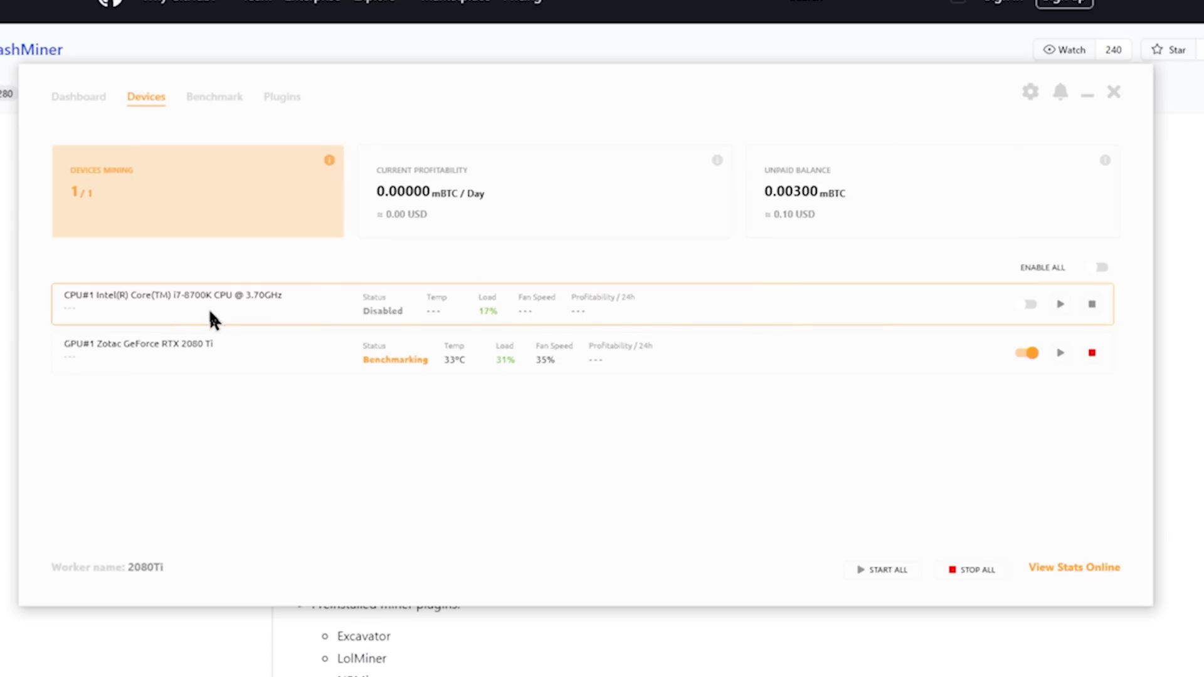
pyautogui.moveTo(569, 320)
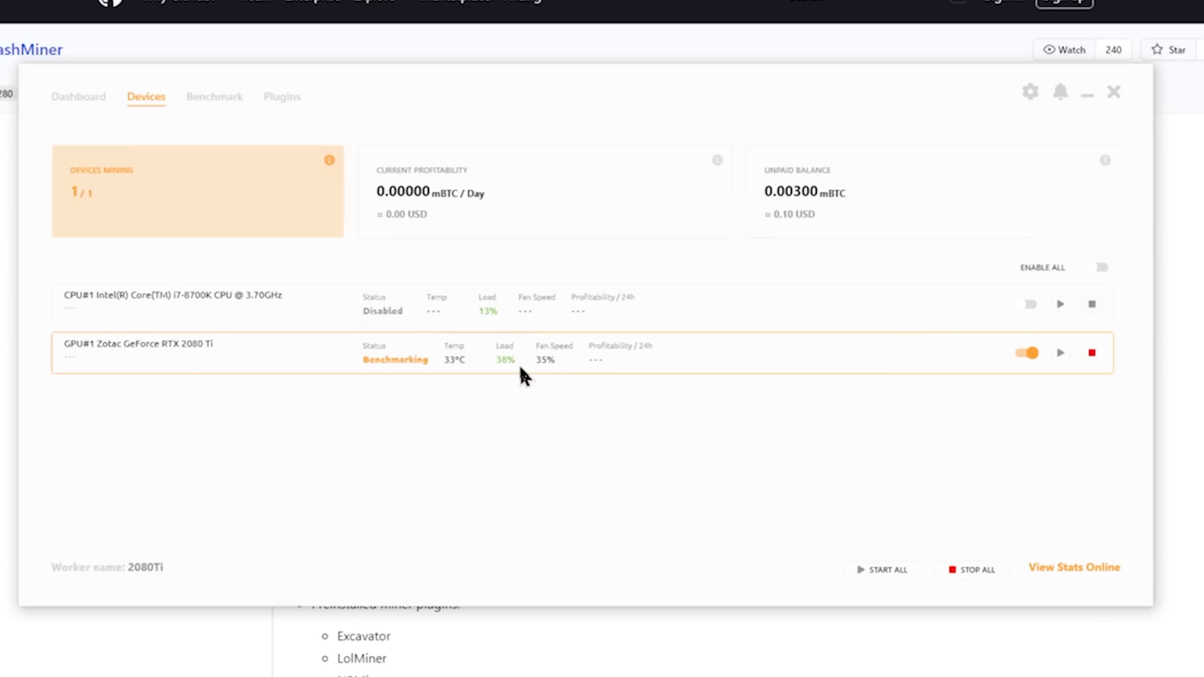
pyautogui.moveTo(162, 369)
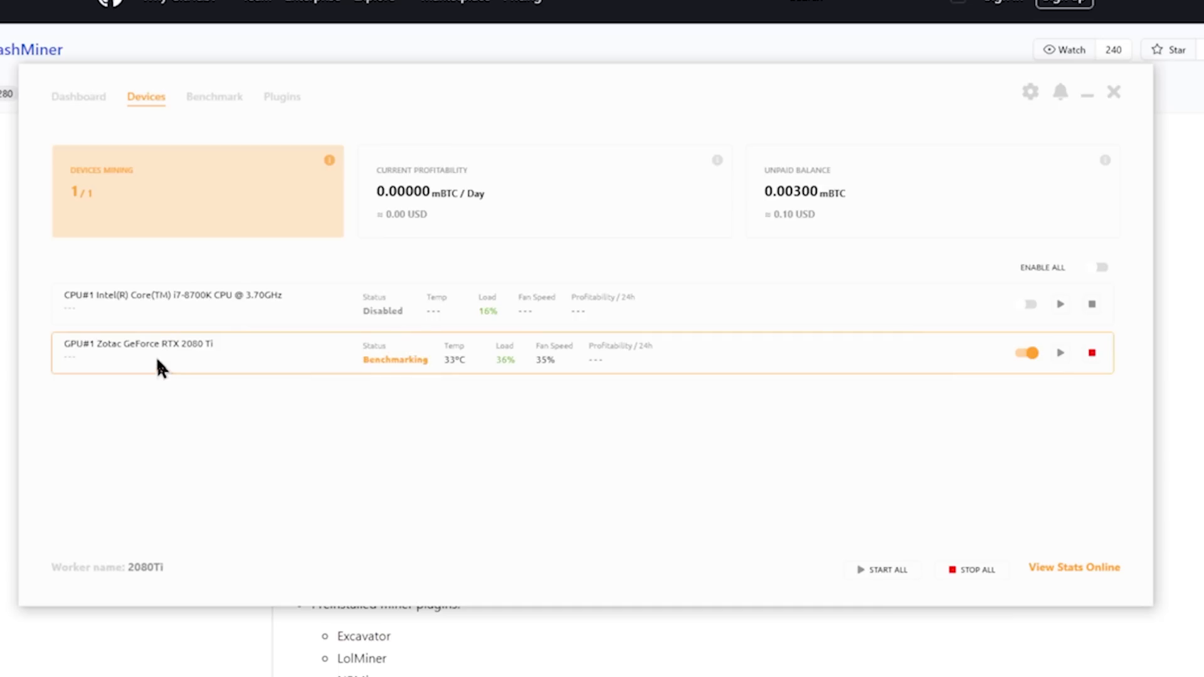
pyautogui.moveTo(557, 380)
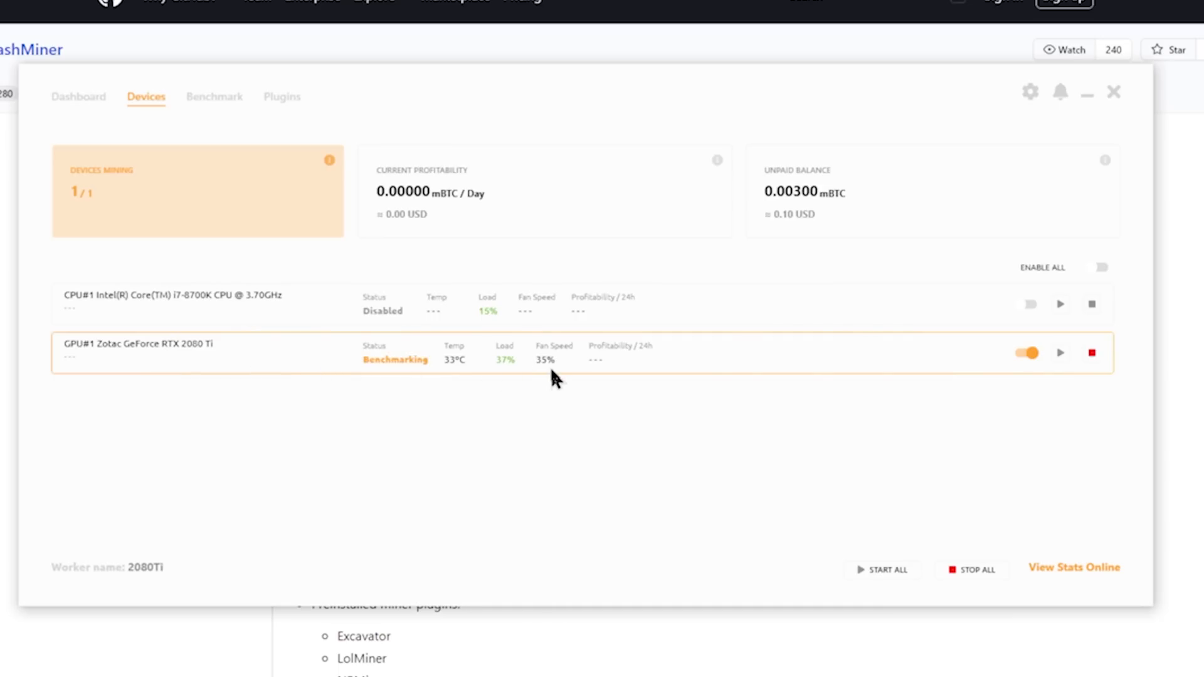
pyautogui.click(214, 97)
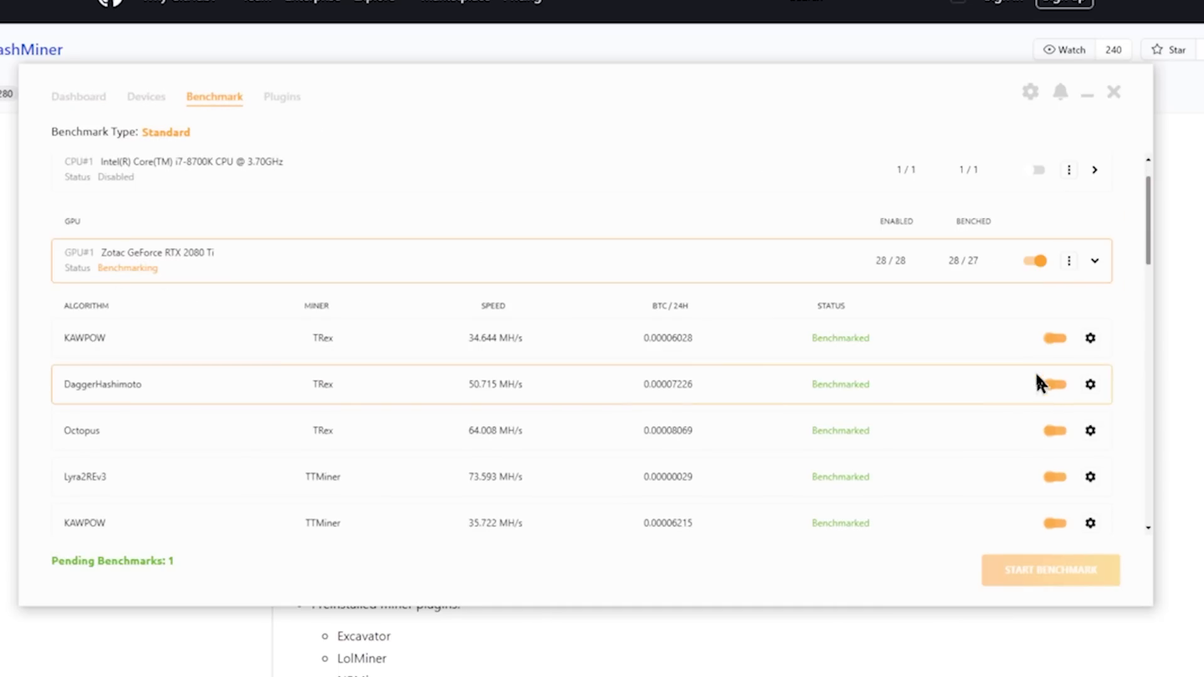
pyautogui.moveTo(889, 353)
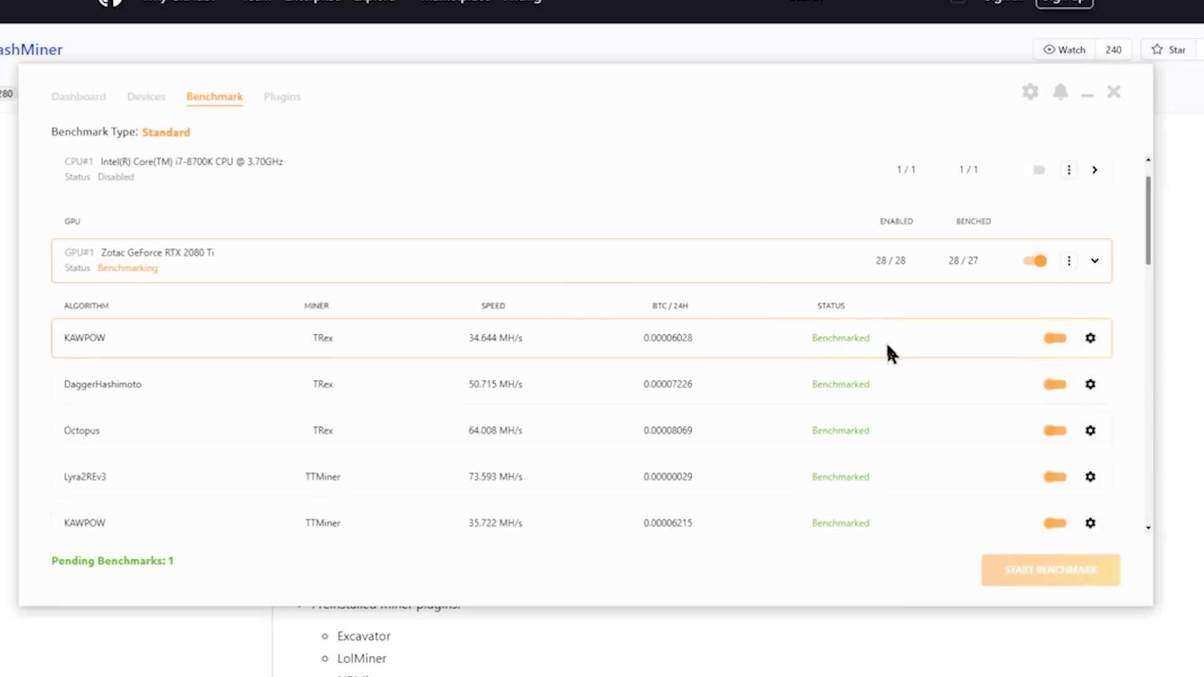
pyautogui.scroll(-3)
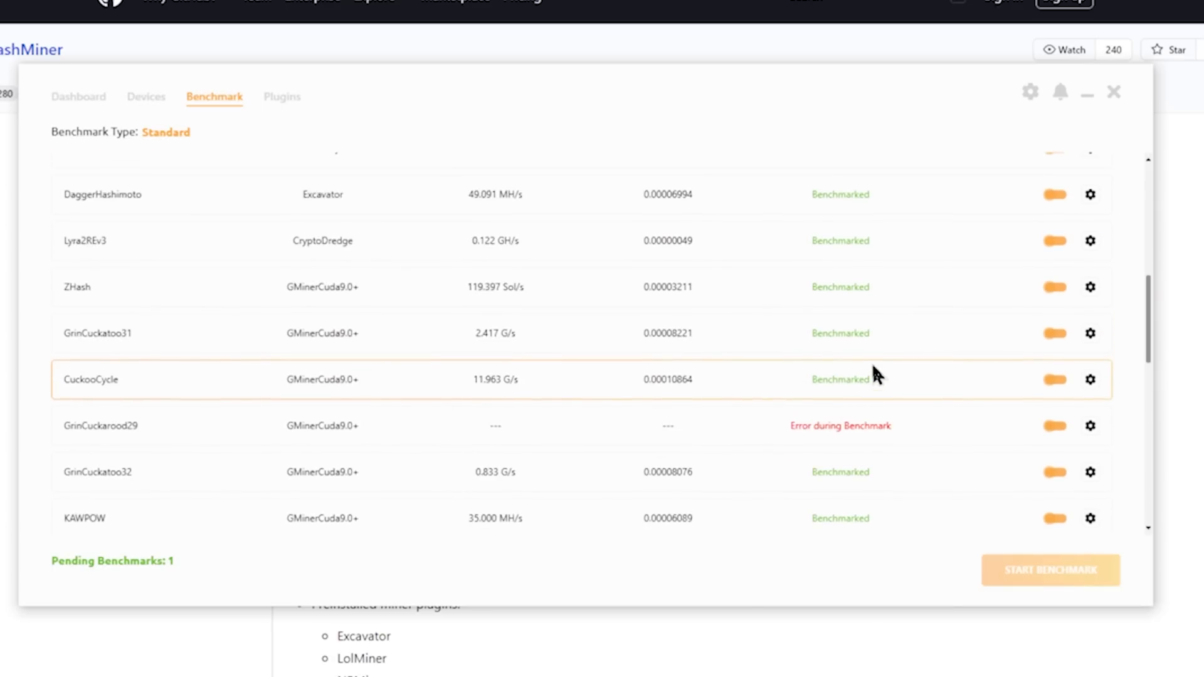
pyautogui.scroll(-3)
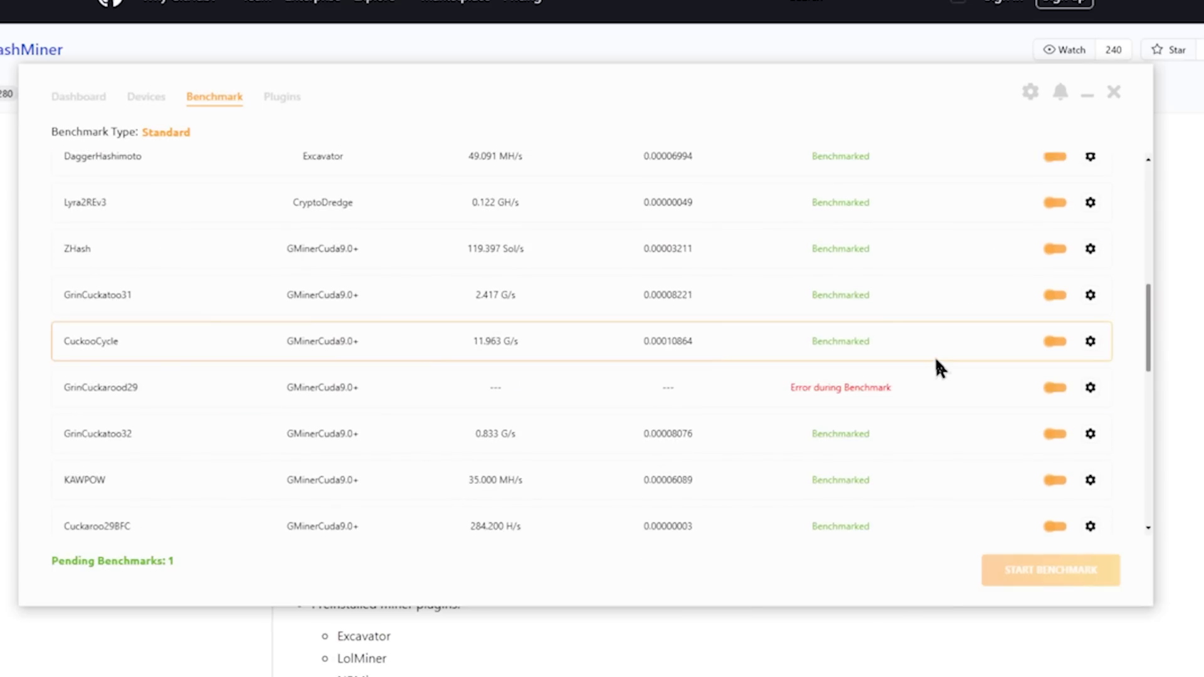
pyautogui.scroll(-3)
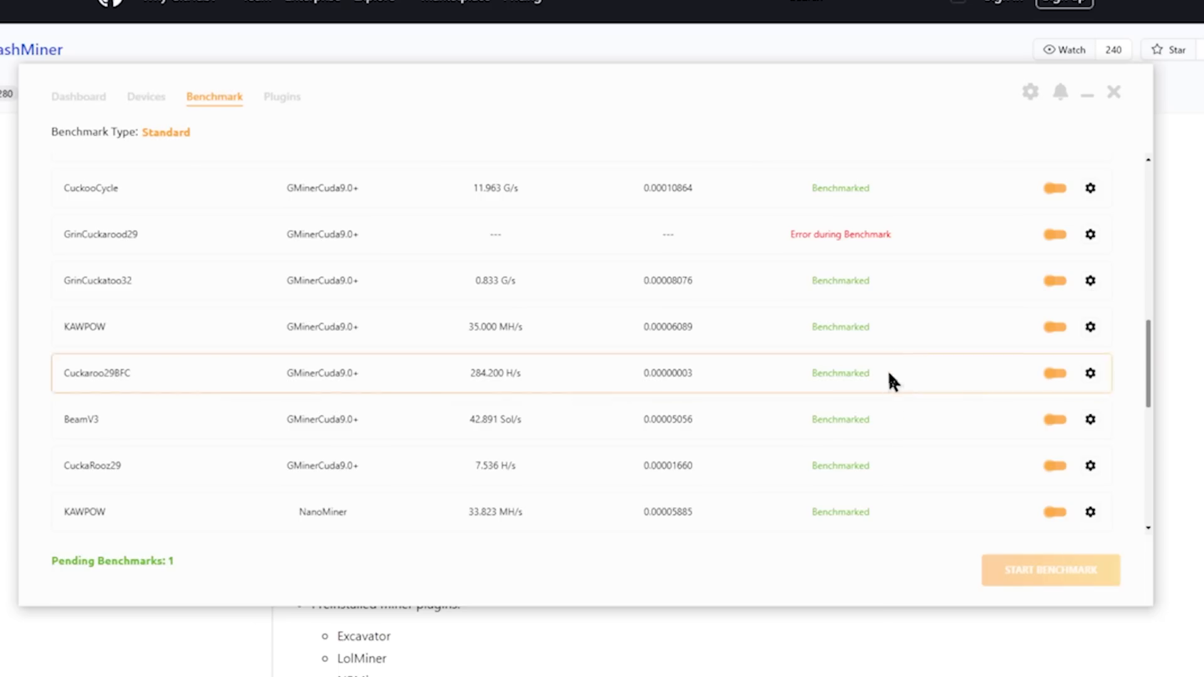
pyautogui.scroll(-3)
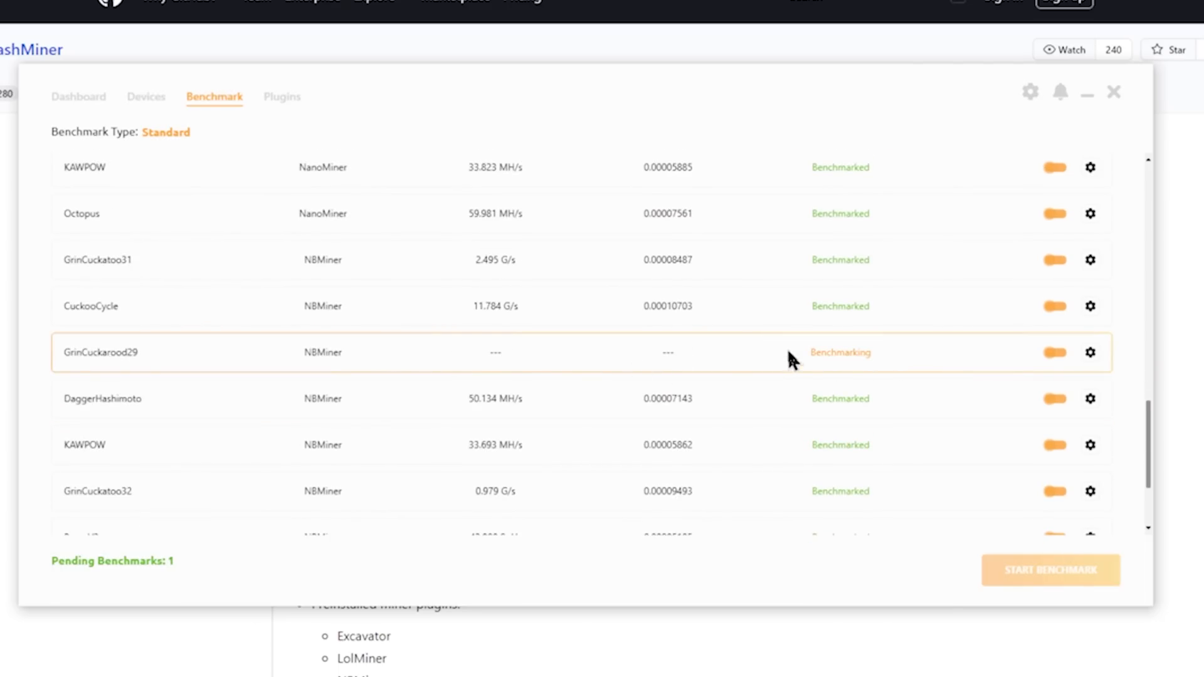
pyautogui.scroll(-3)
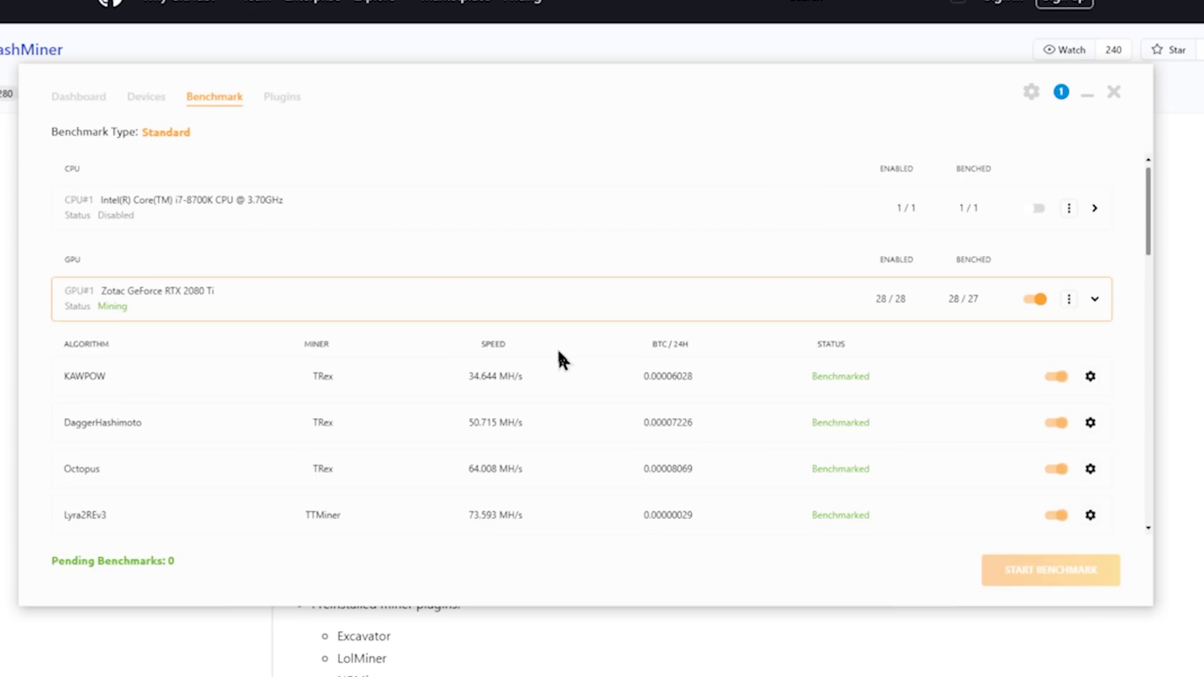
pyautogui.moveTo(345, 353)
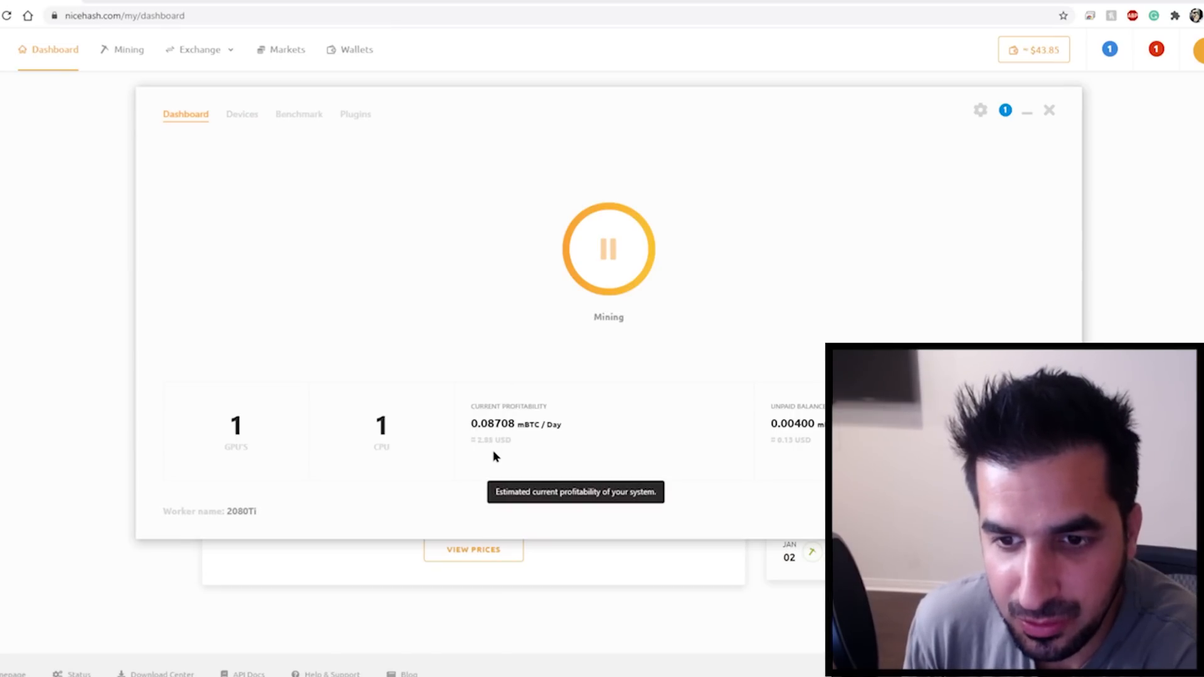
# - Review Devices and Dashboard, then get the RTX 2080 Ti's ~2.94 USD/day calculator estimate
pyautogui.click(242, 113)
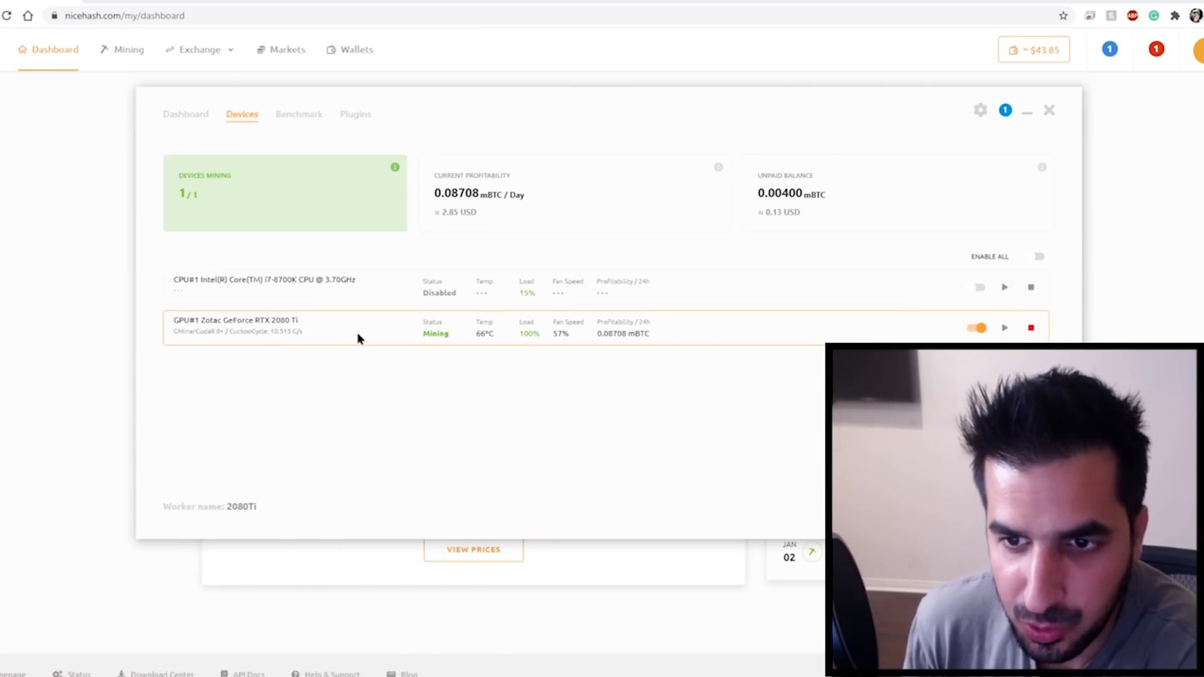
pyautogui.click(185, 114)
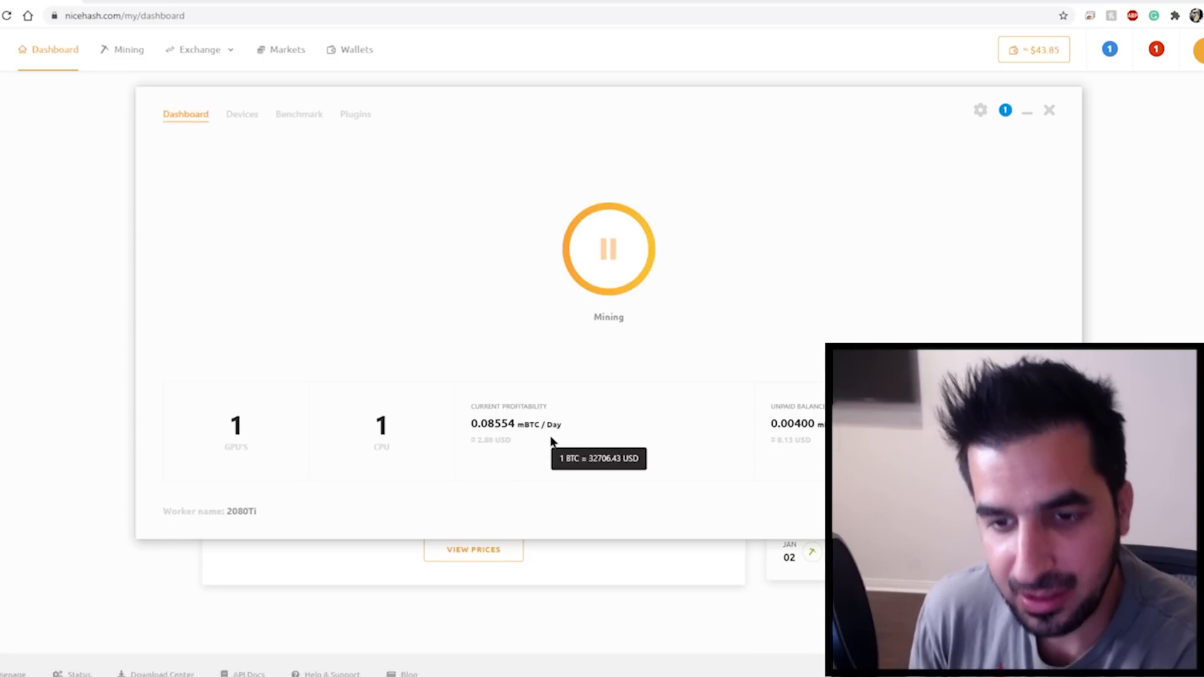
pyautogui.moveTo(542, 437)
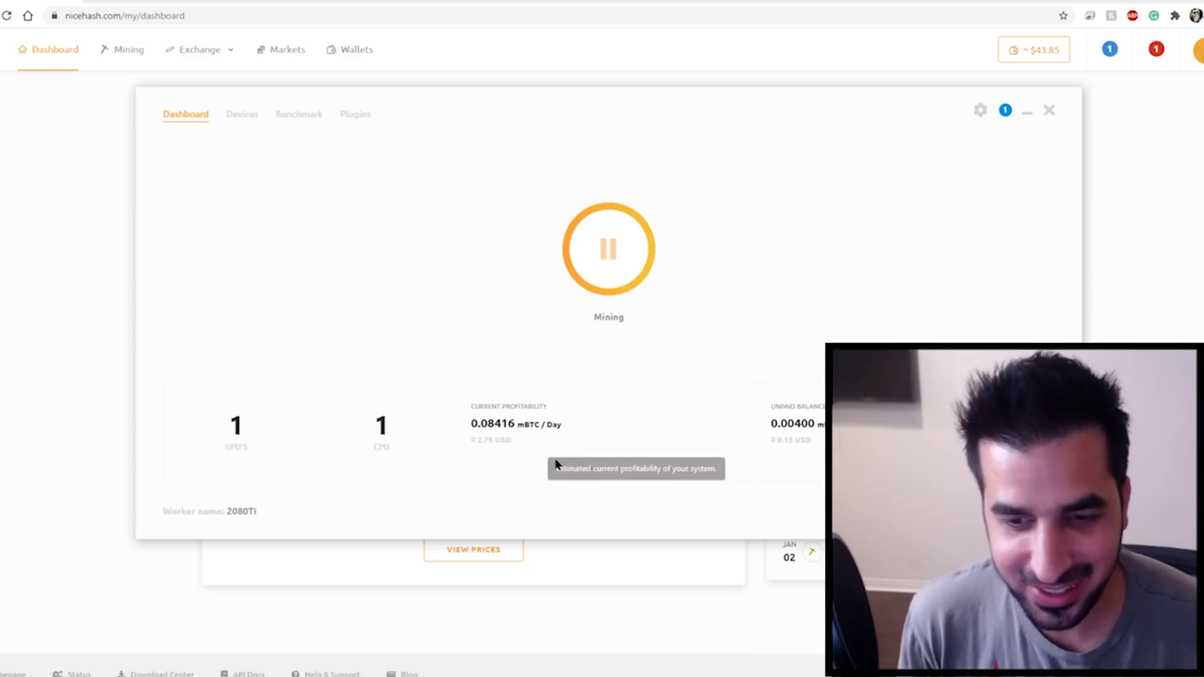
pyautogui.moveTo(575, 377)
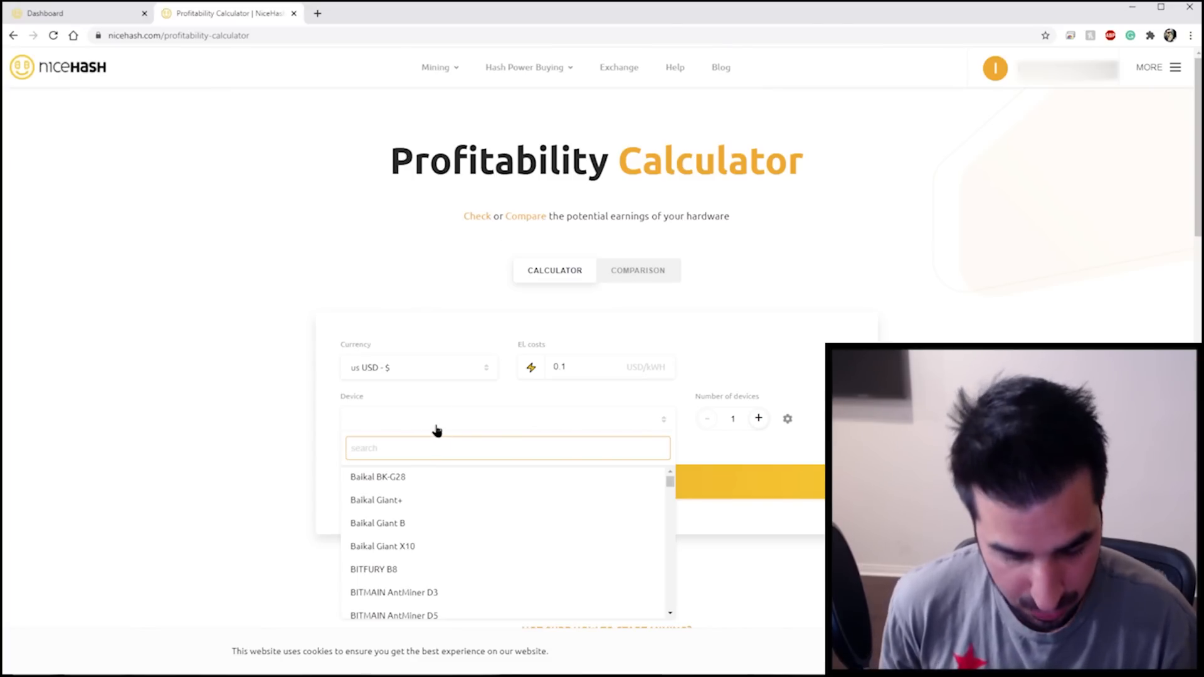
pyautogui.write('2080')
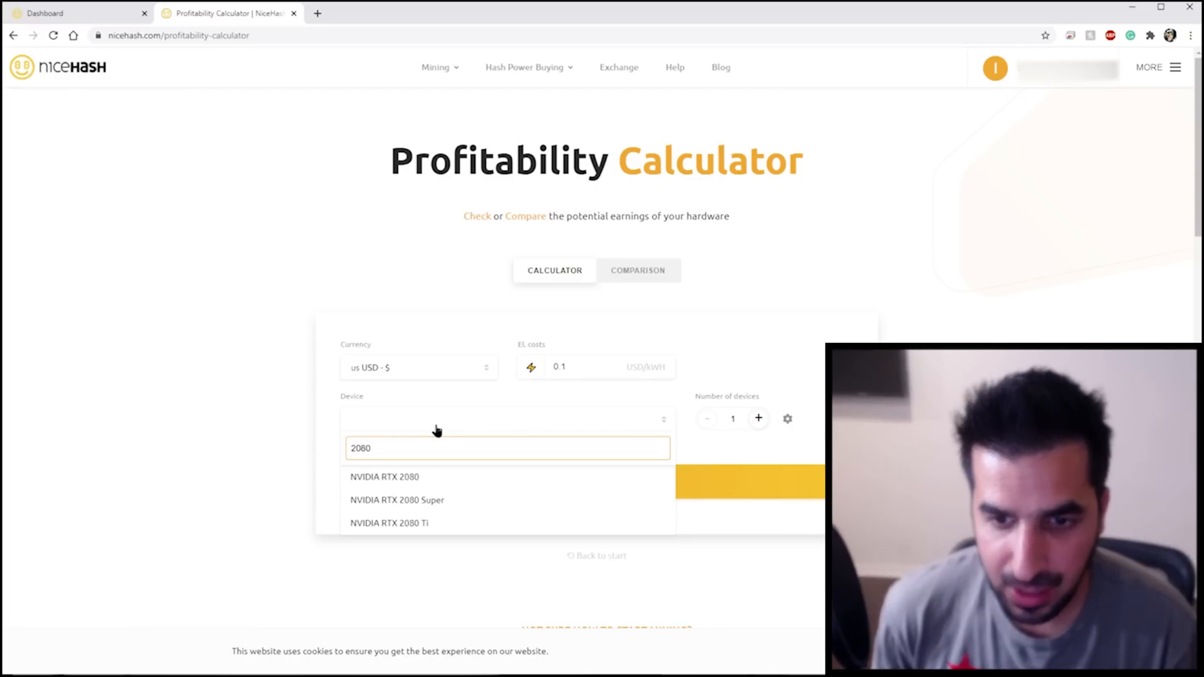
pyautogui.click(390, 523)
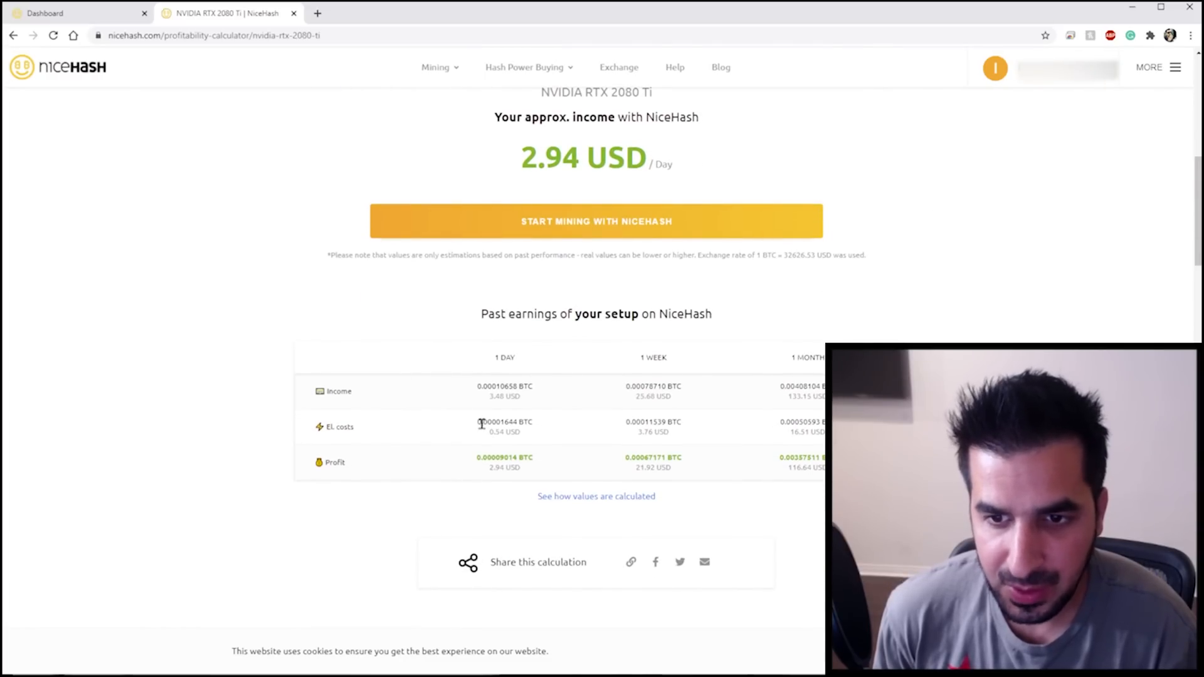
pyautogui.moveTo(488, 405)
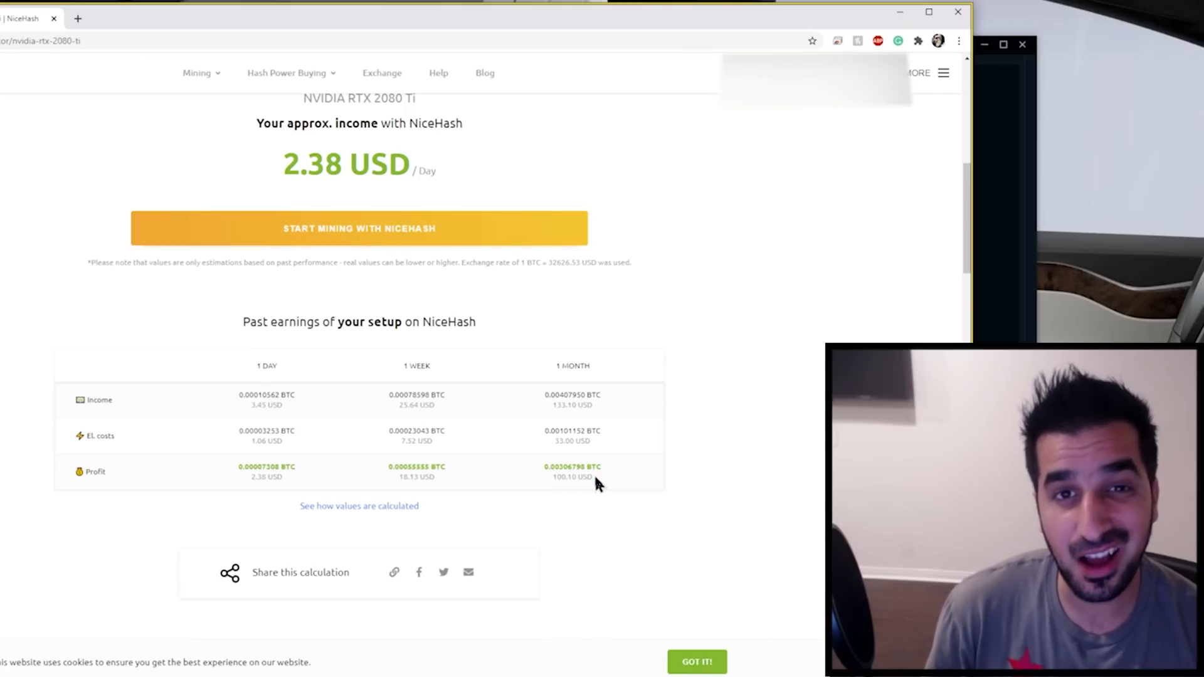
pyautogui.moveTo(577, 454)
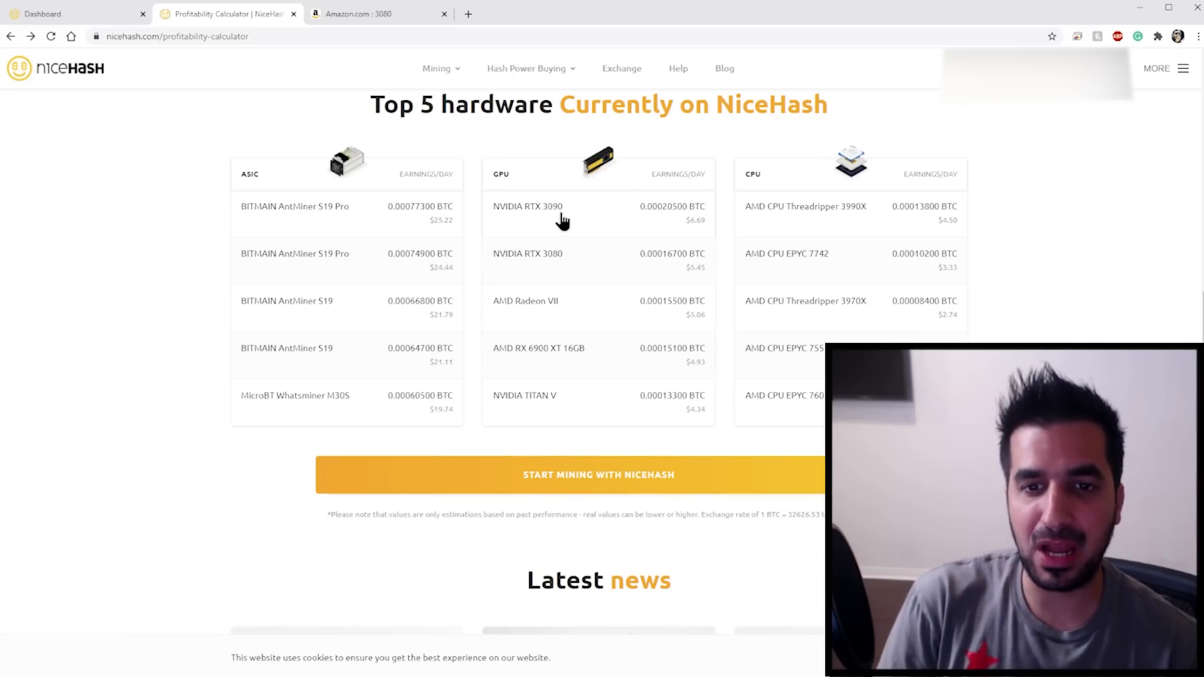
pyautogui.moveTo(560, 271)
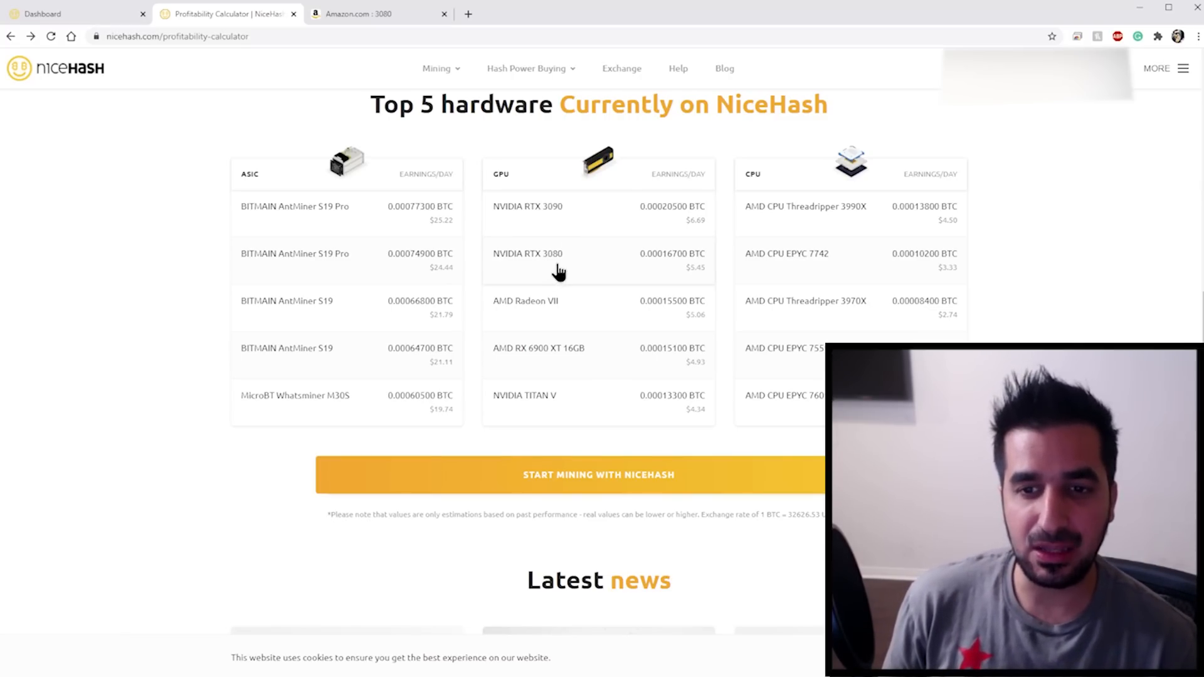
pyautogui.moveTo(694, 284)
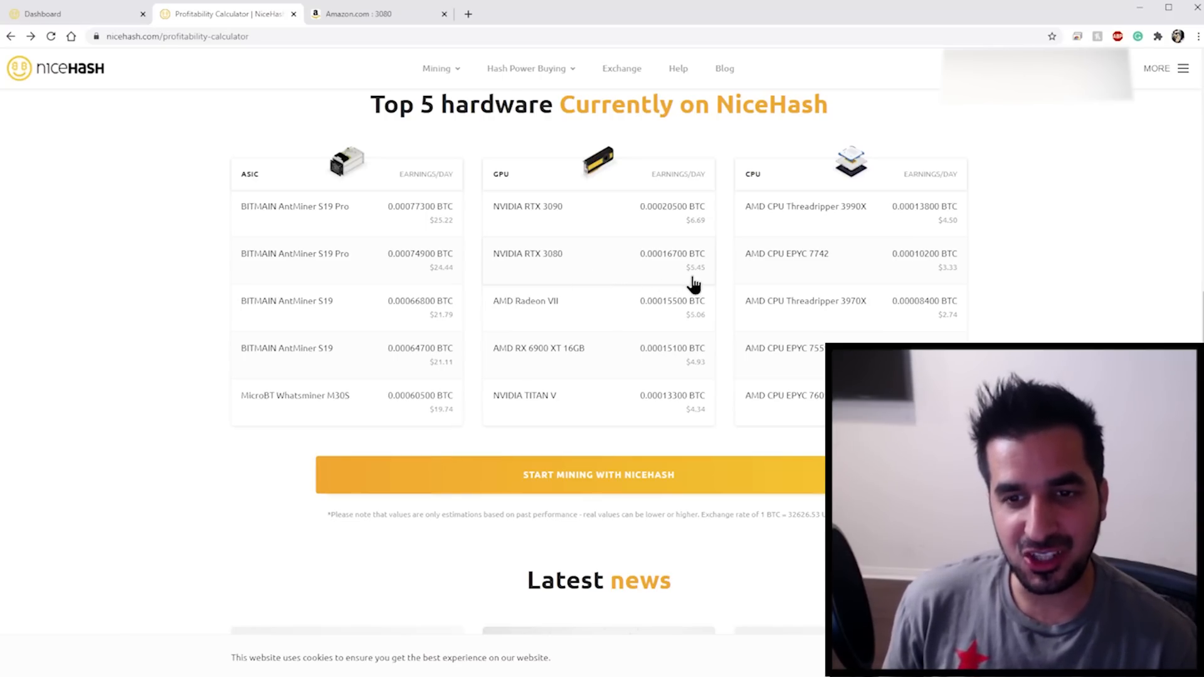
pyautogui.moveTo(703, 283)
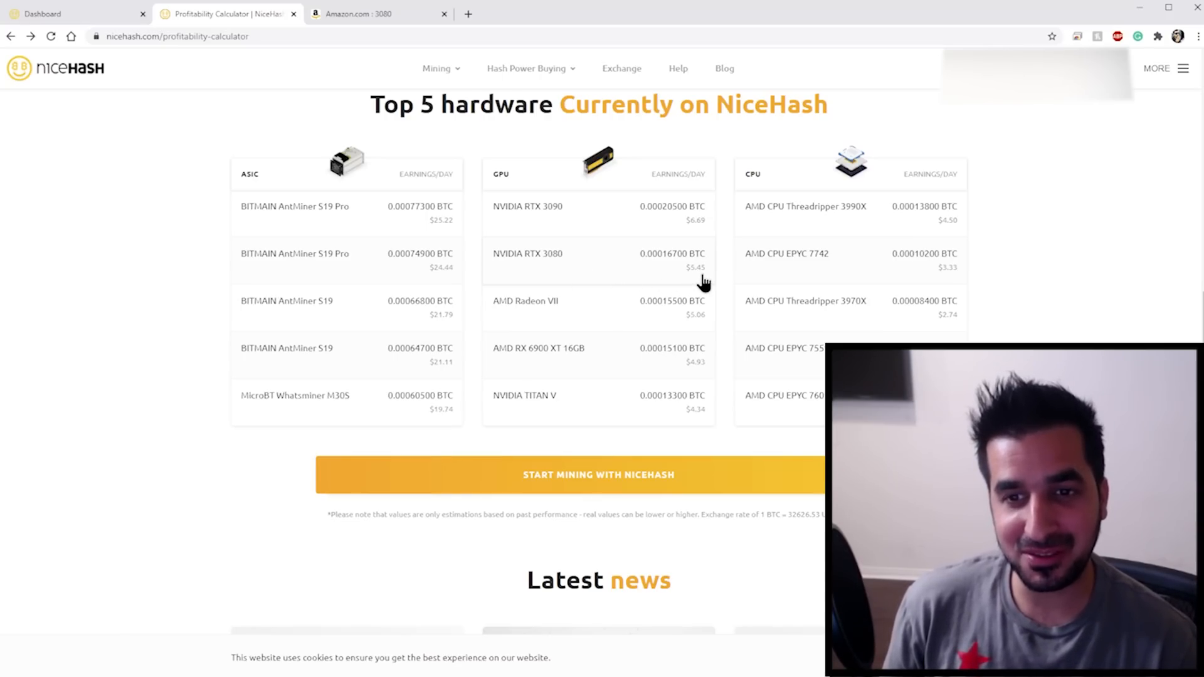
pyautogui.moveTo(694, 236)
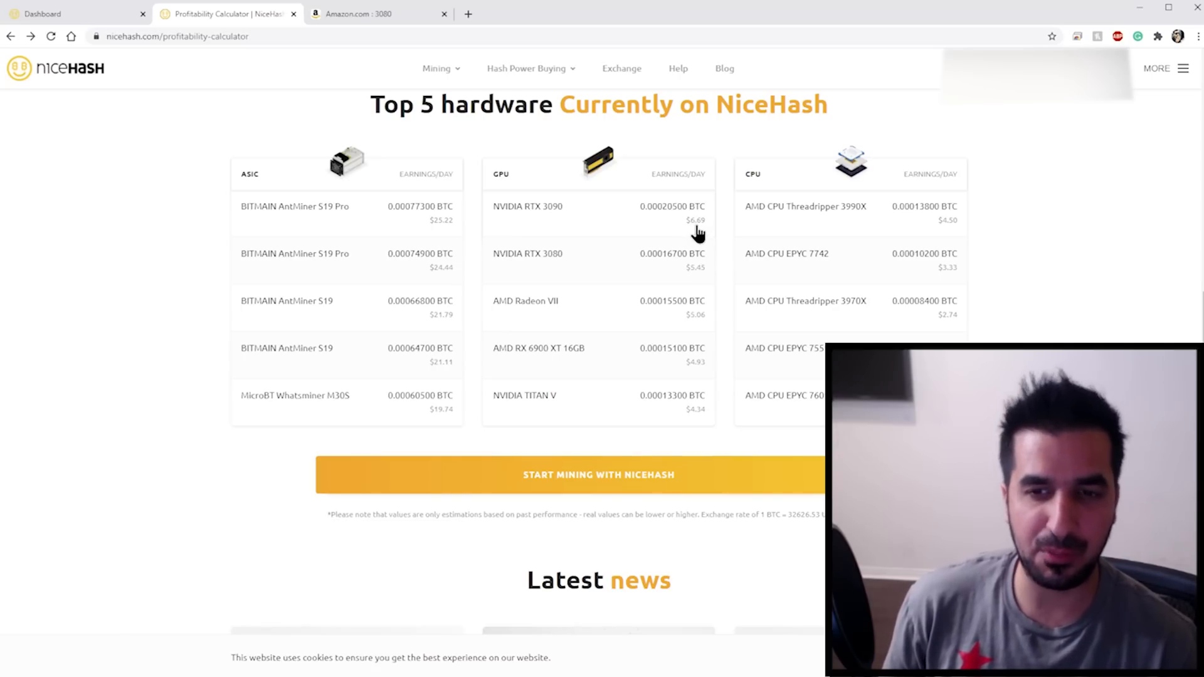
pyautogui.moveTo(660, 265)
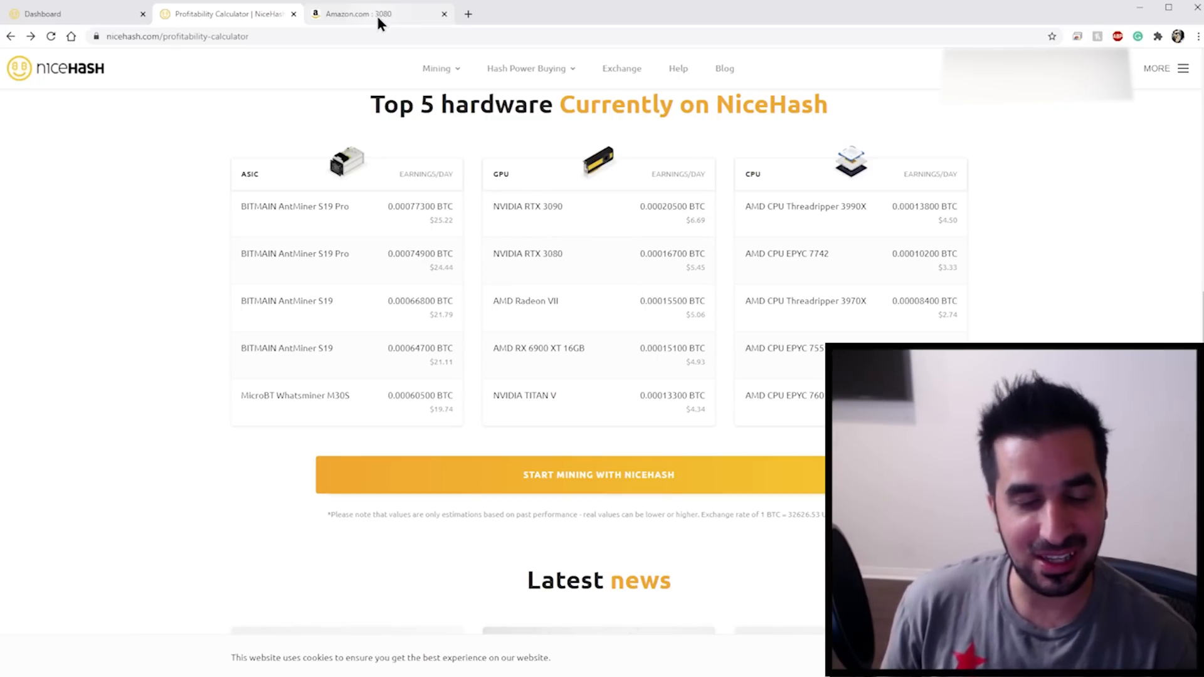
# - In the Amazon RTX 3080 results, view all buying options for the ASUS ROG Strix card
pyautogui.click(361, 14)
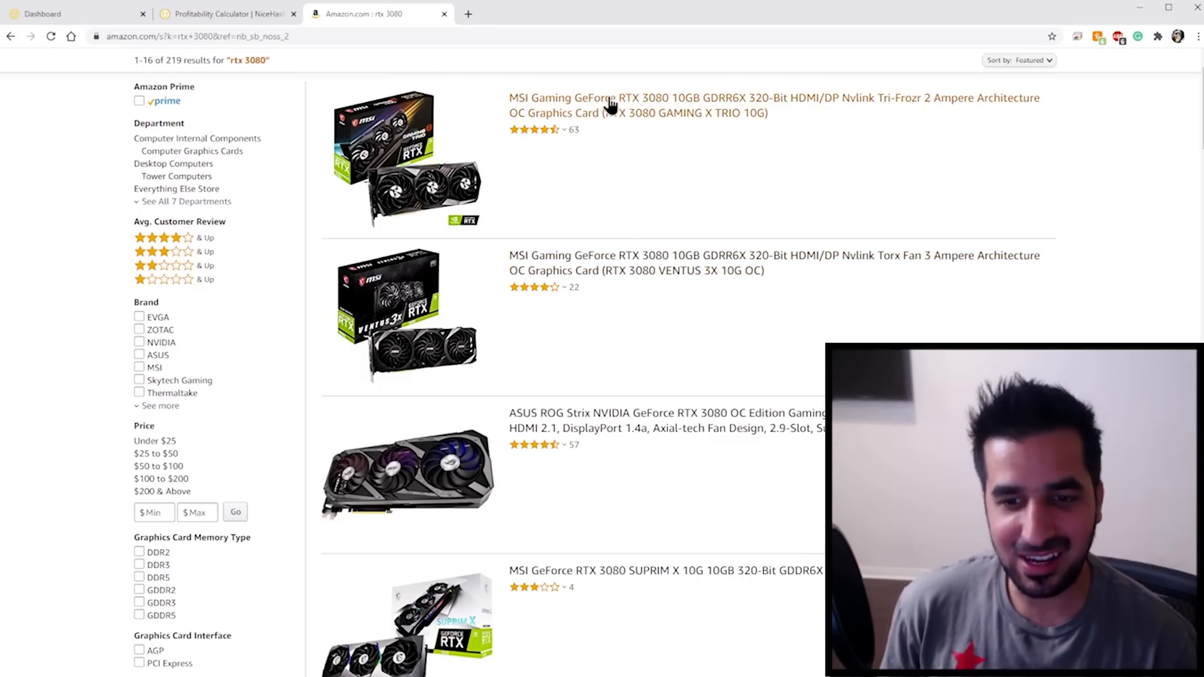
pyautogui.scroll(-3)
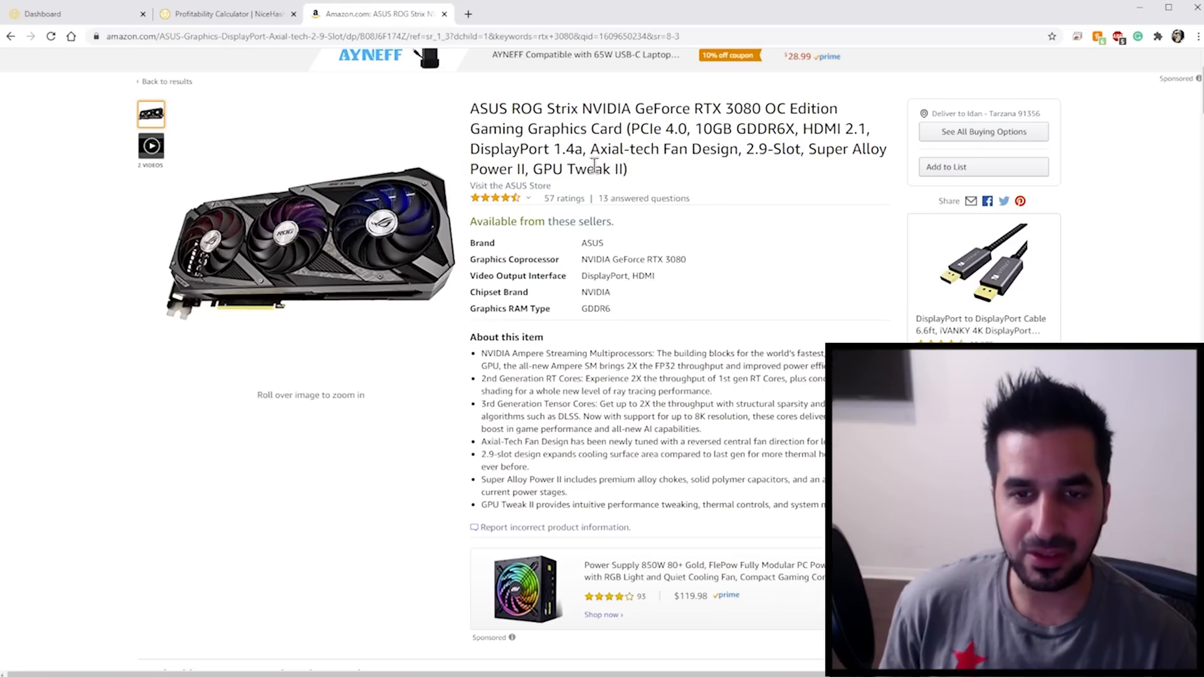
pyautogui.moveTo(983, 133)
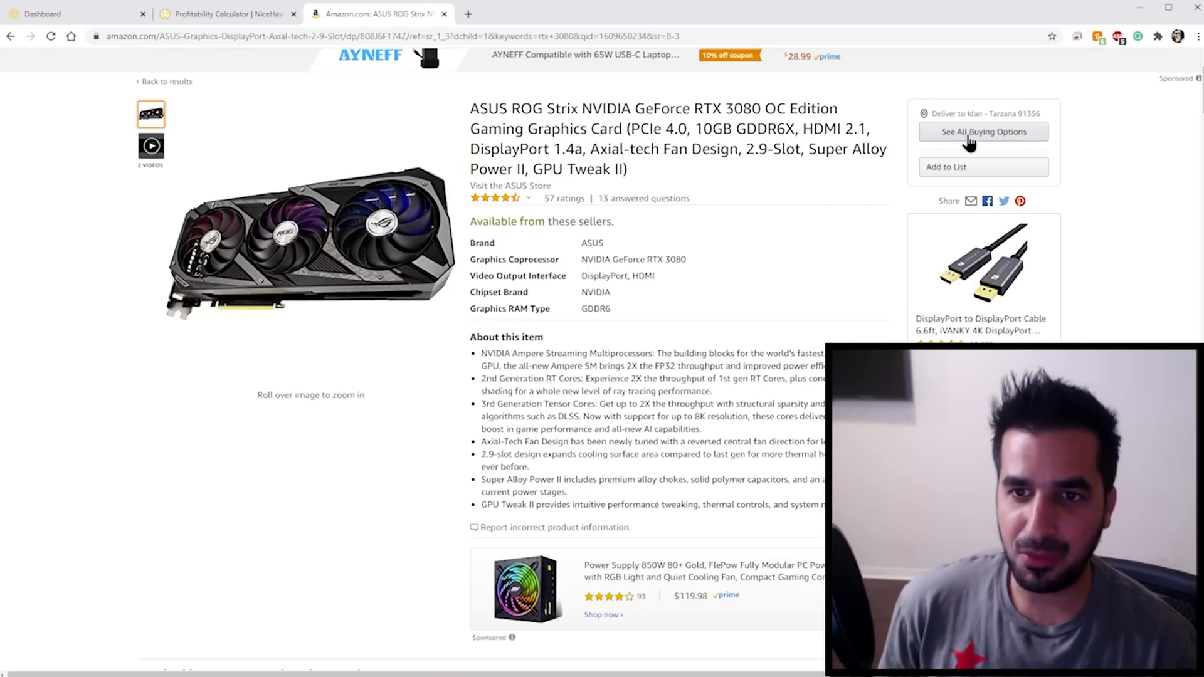
pyautogui.click(983, 131)
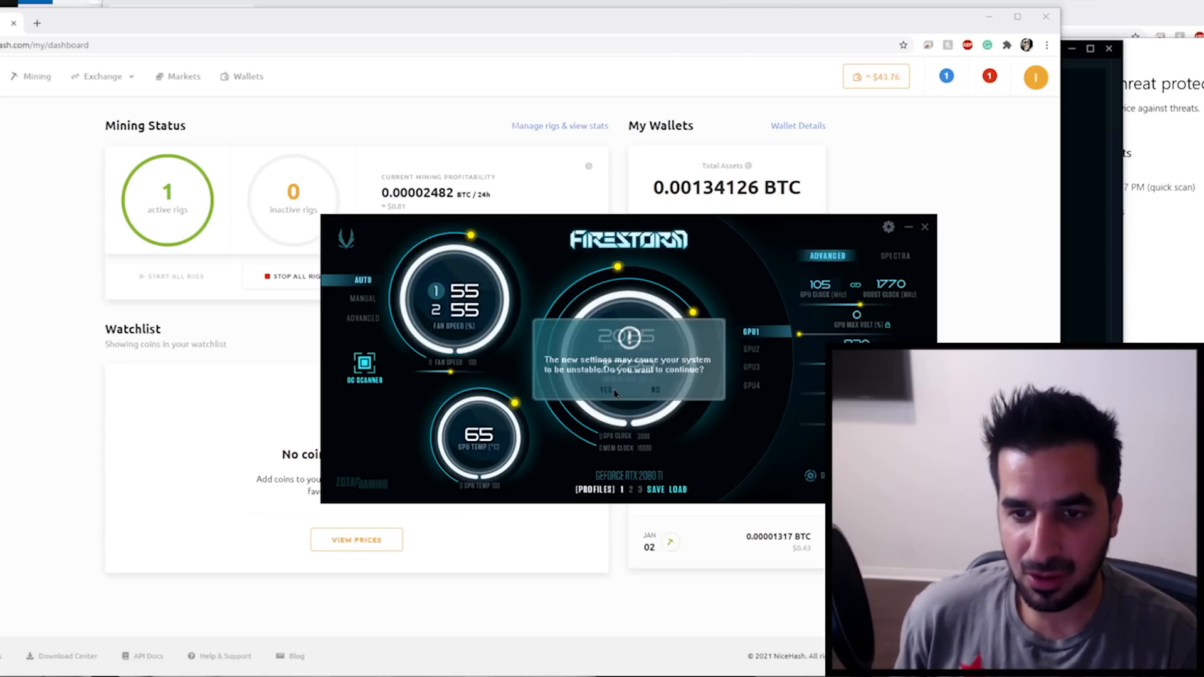
# - Accept the instability warning so the overclock applies, memory clock reading 7729 MHz
pyautogui.click(611, 394)
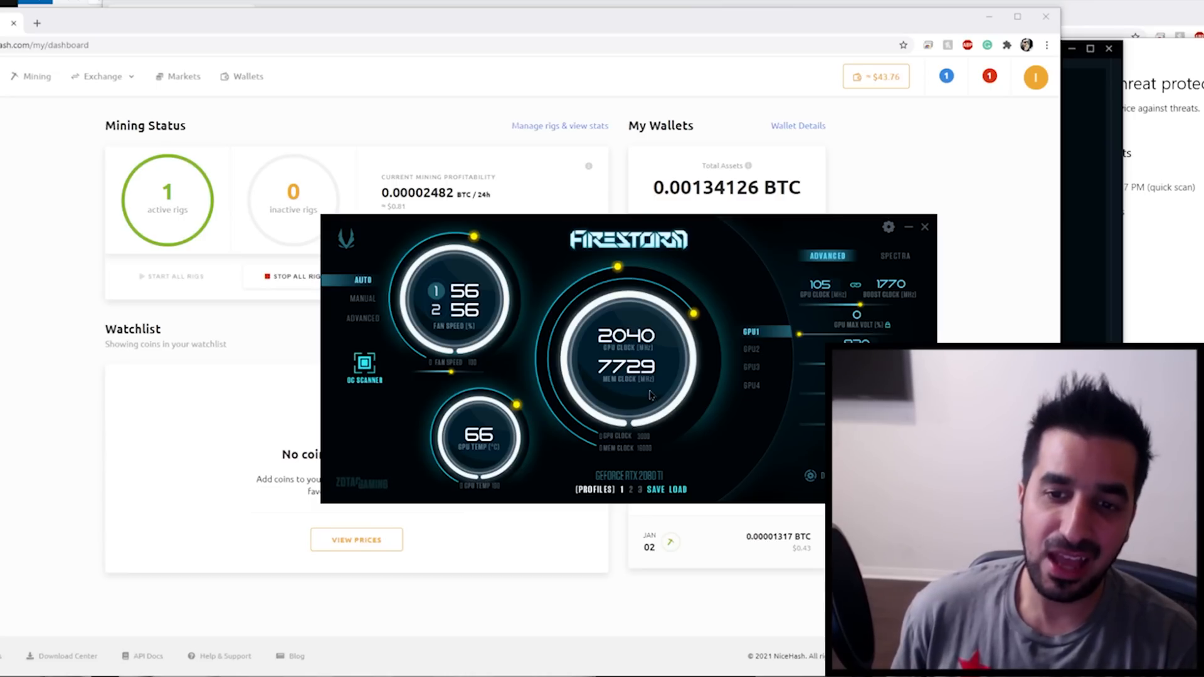
pyautogui.moveTo(690, 314); pyautogui.dragTo(667, 290)
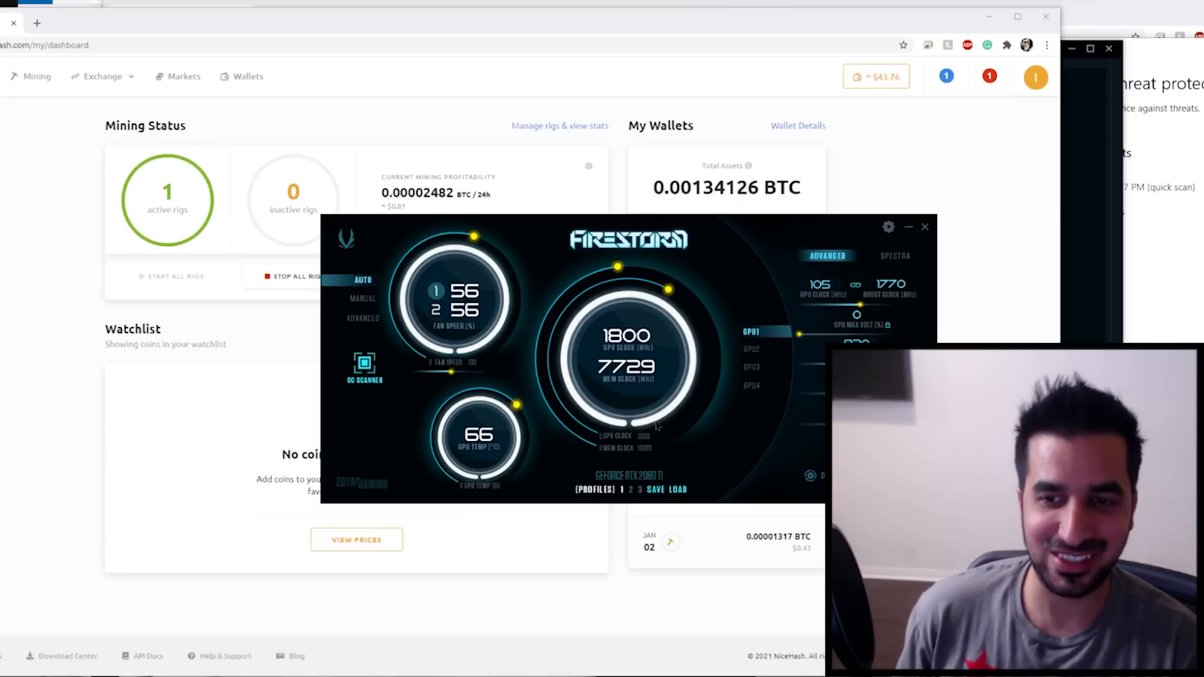